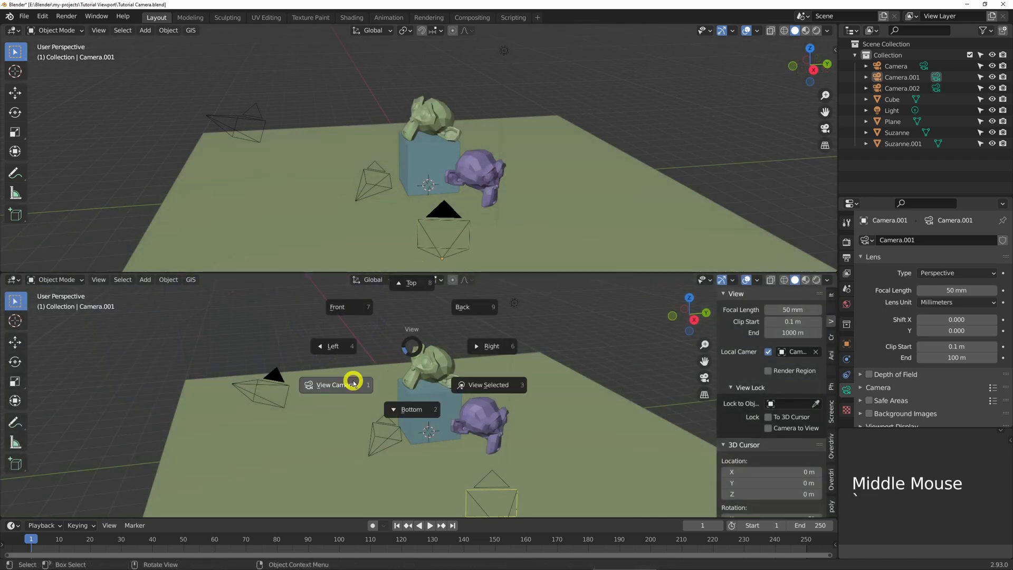
Step: Look through the active camera in the lower view, then reopen Tutorial Camera.blend to the splash screen
left_click(335, 384)
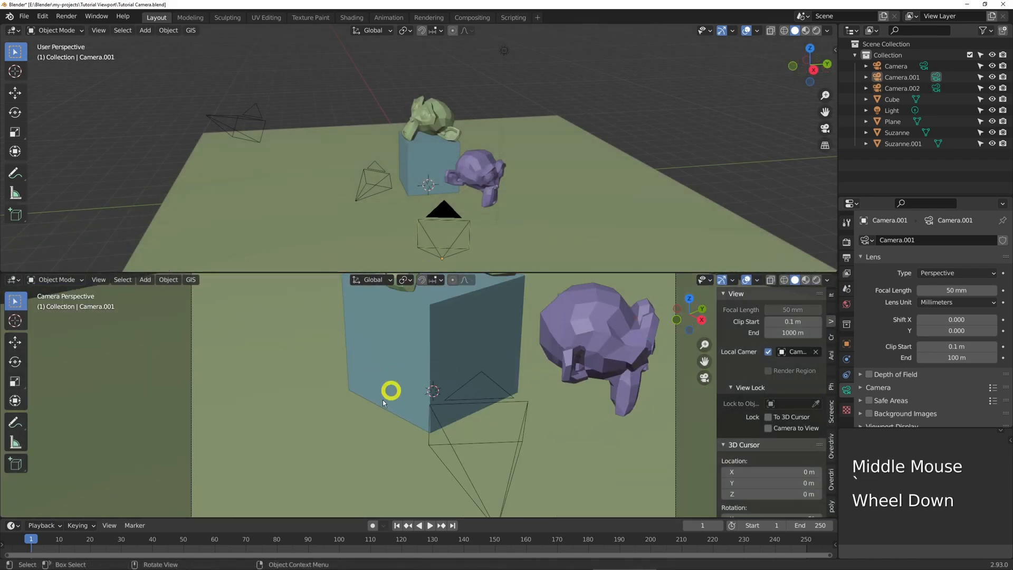
scroll("down", 3)
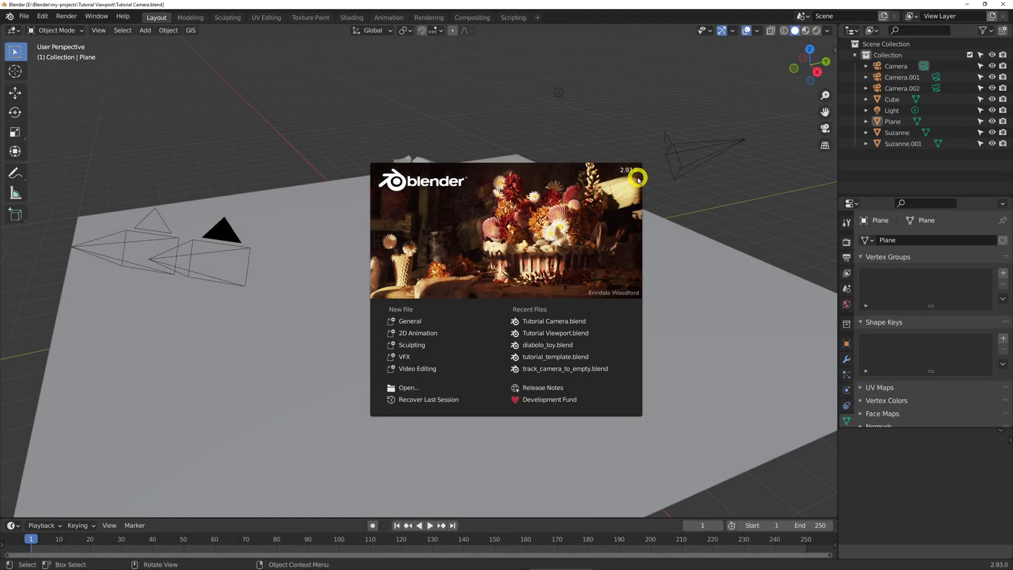
Step: Dismiss the splash and set viewport shading colour to Random for all objects
left_click(637, 179)
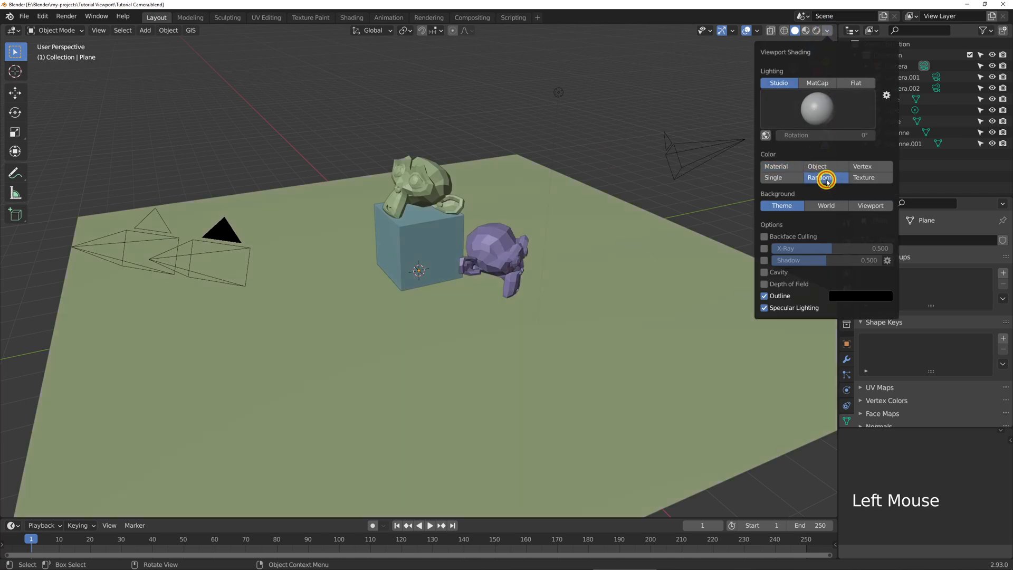
left_click(602, 156)
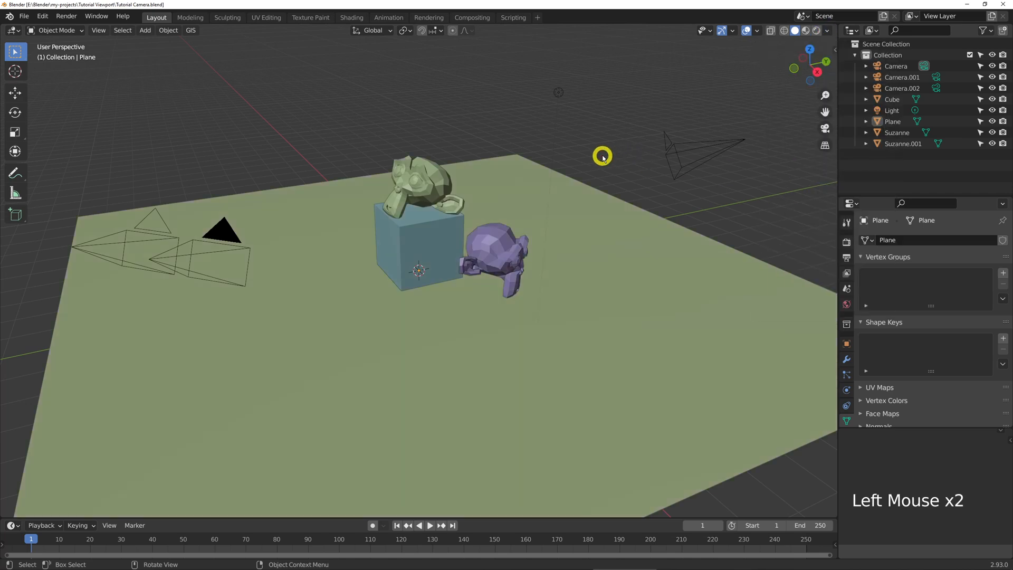
left_click(165, 234)
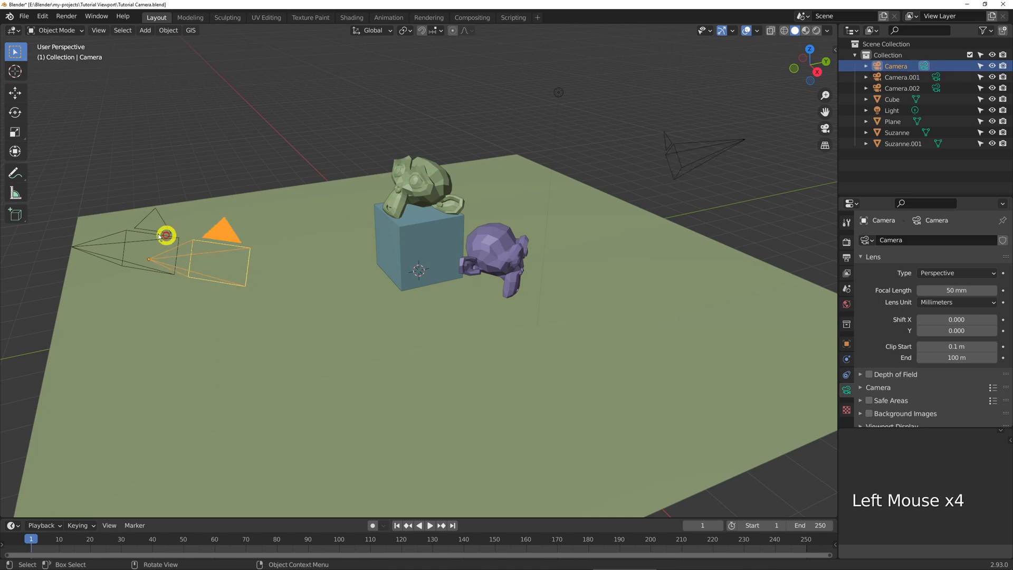
Step: Select the camera named Camera and bring up the View menu's camera options
left_click(222, 226)
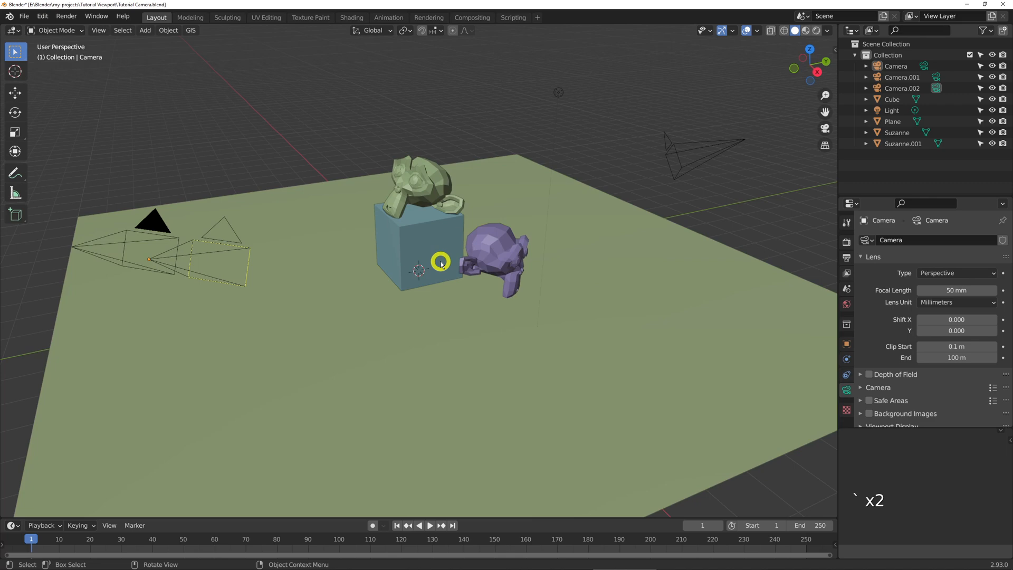
left_click(98, 29)
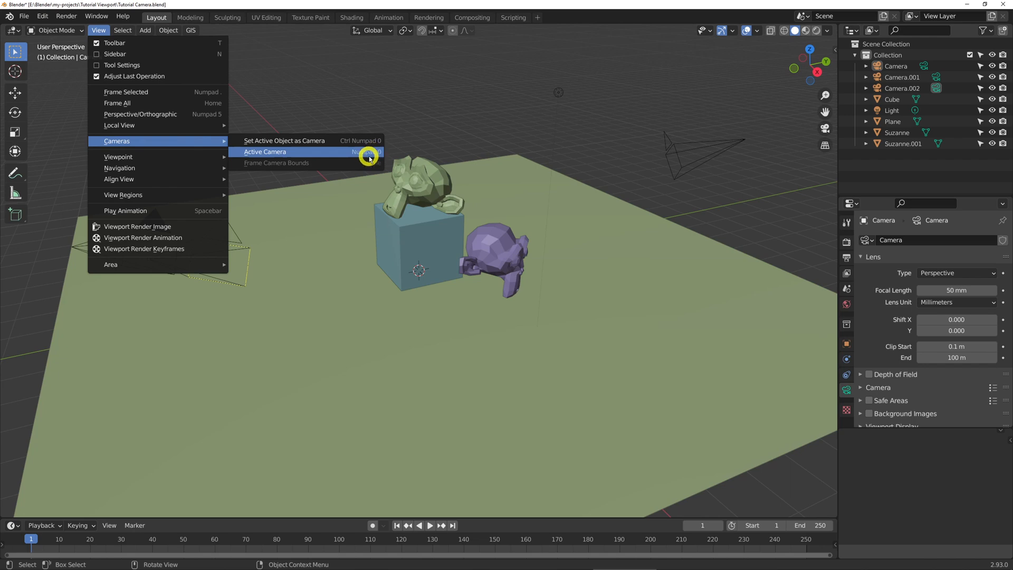
Step: Look through the active camera and select the Camera.002 frame being viewed through
left_click(264, 152)
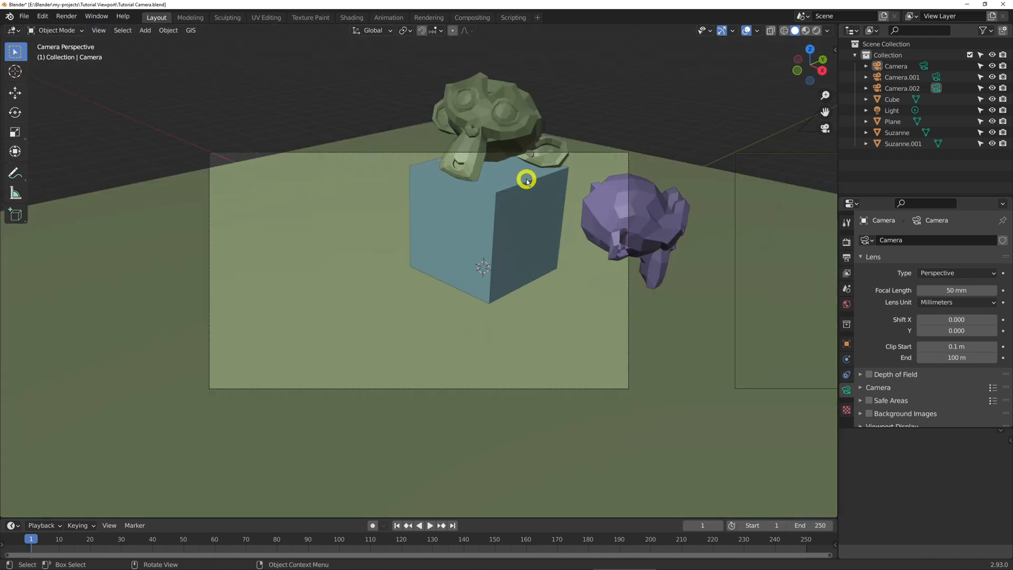
key("g")
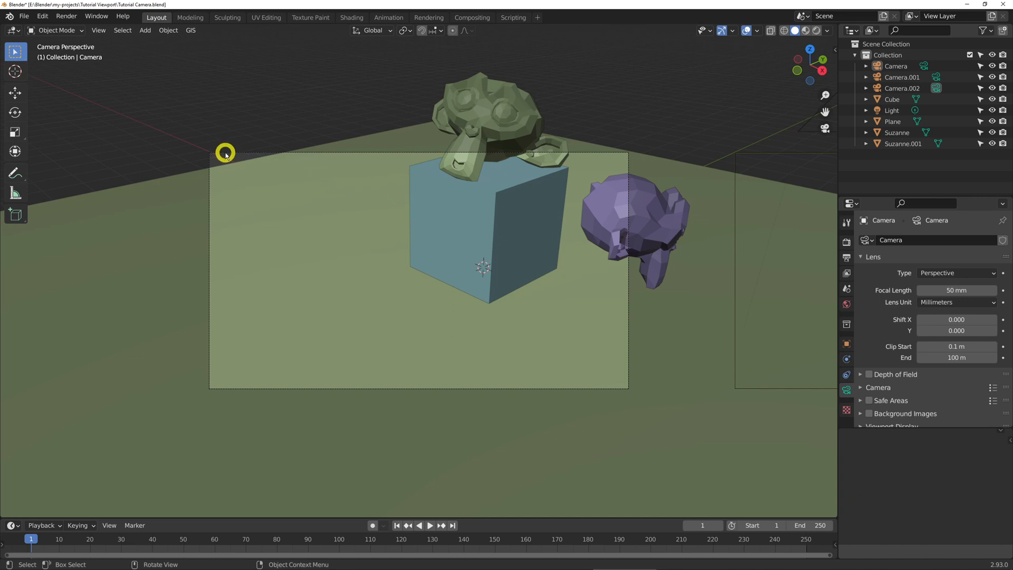
left_click(594, 162)
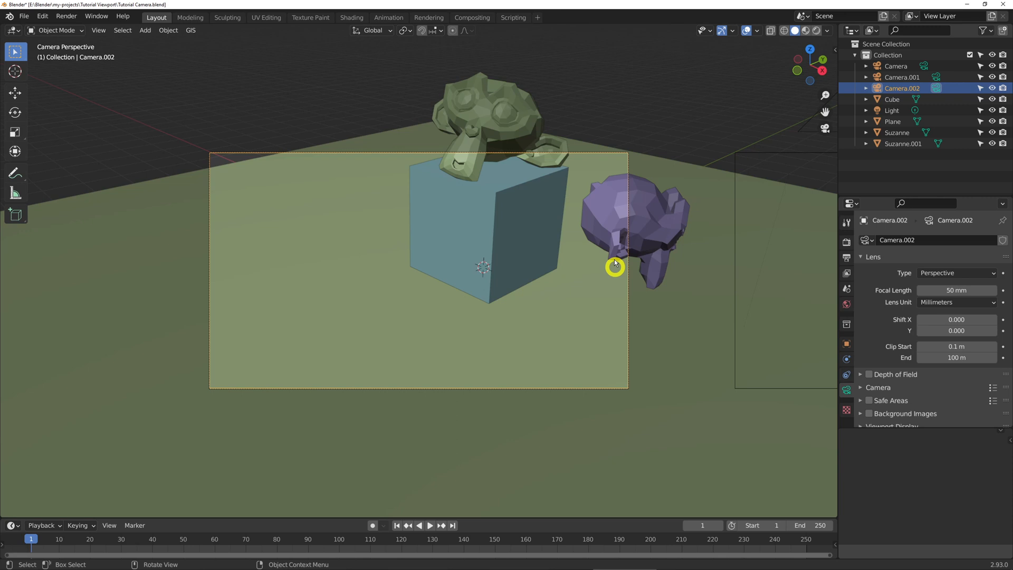
Step: Push Camera.002 along its local viewing axis to reframe the cube and both heads closer
left_click(900, 77)
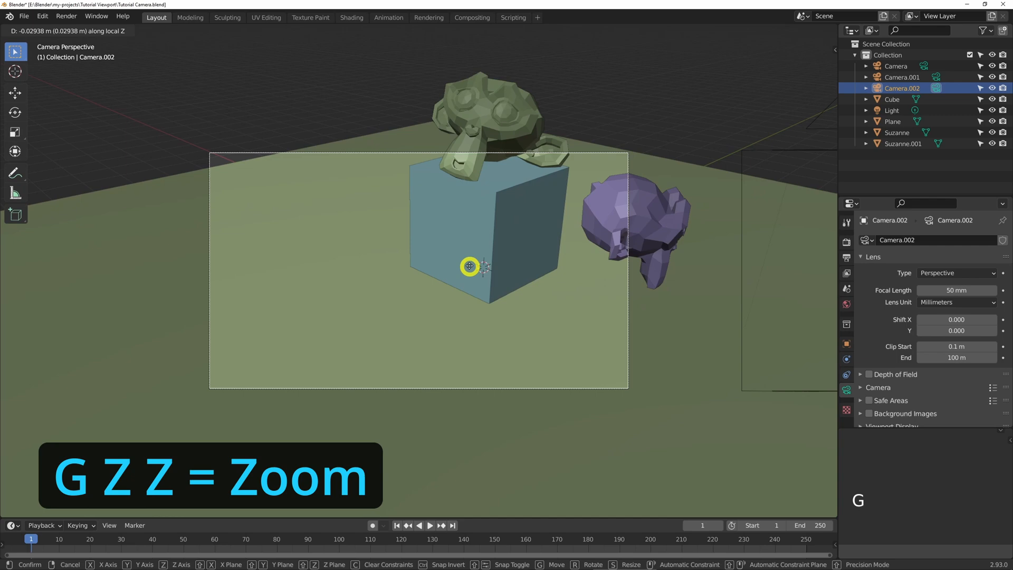
mouse_move(472, 267)
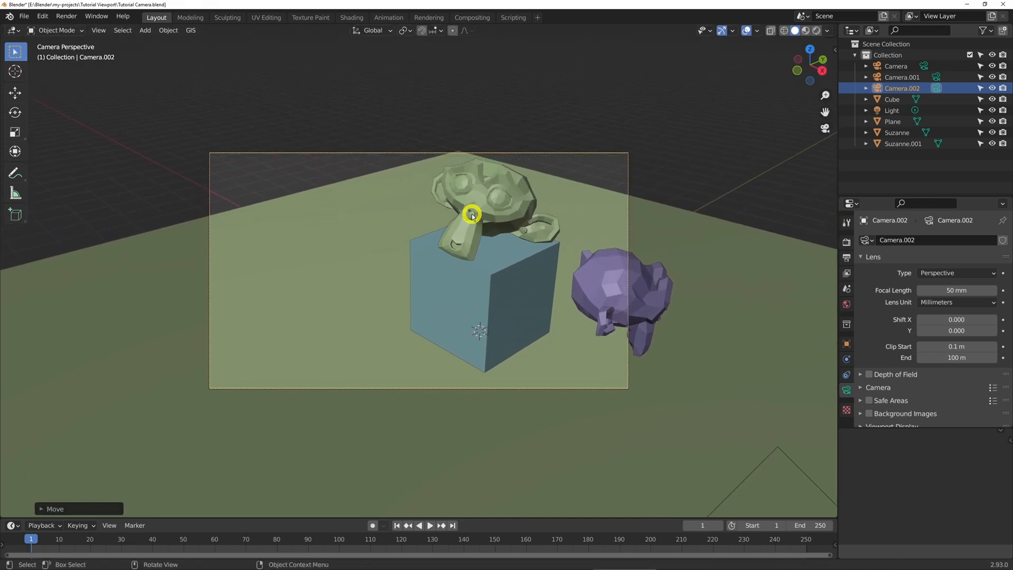
key("r")
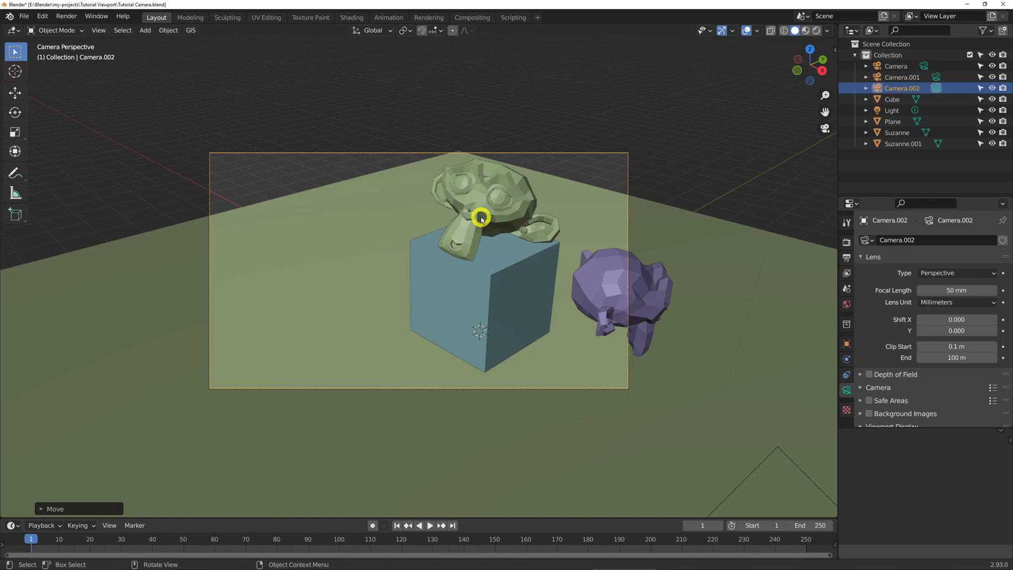
Step: Add Lock Camera to View from the sidebar View settings to the Quick Favorites
key("n")
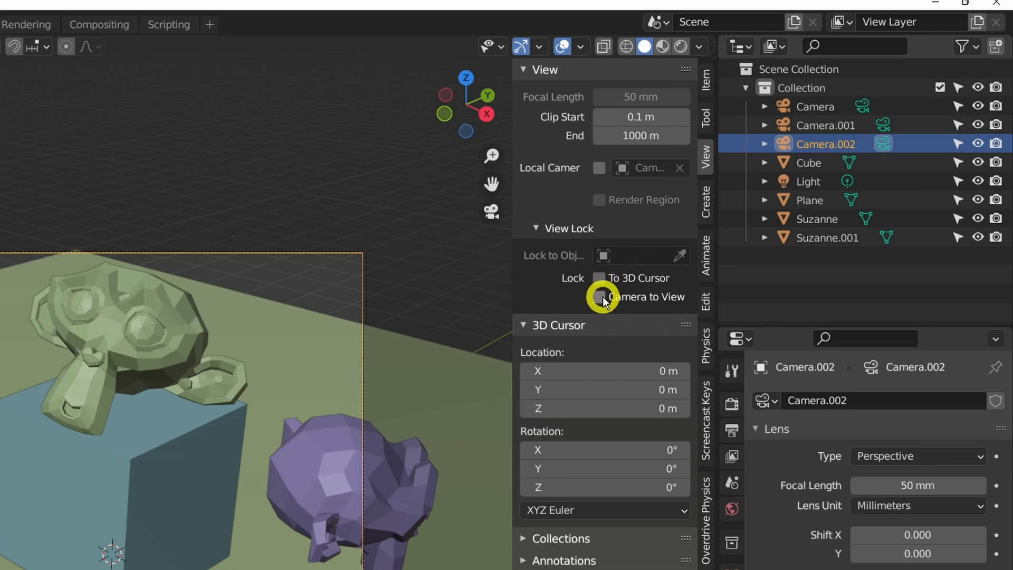
right_click(602, 297)
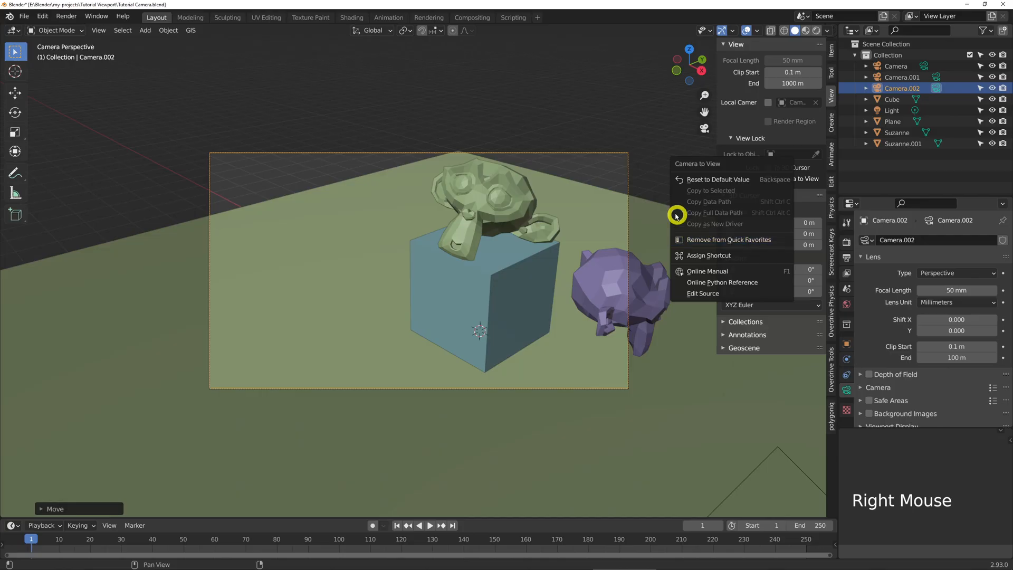
left_click(539, 184)
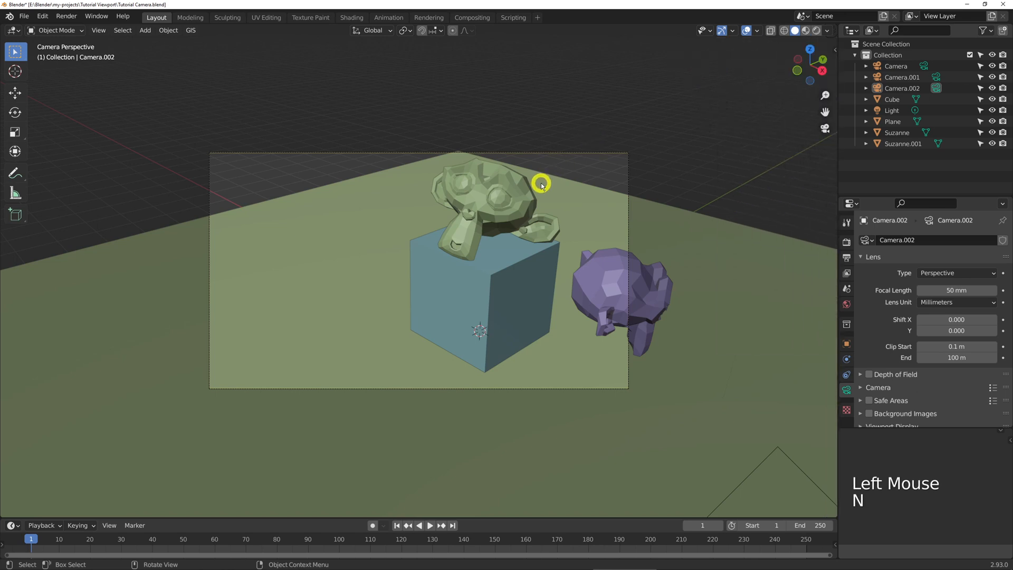
Step: Enable Lock Camera to View via Quick Favorites and orbit Camera.002 to a frontal shot
key("q")
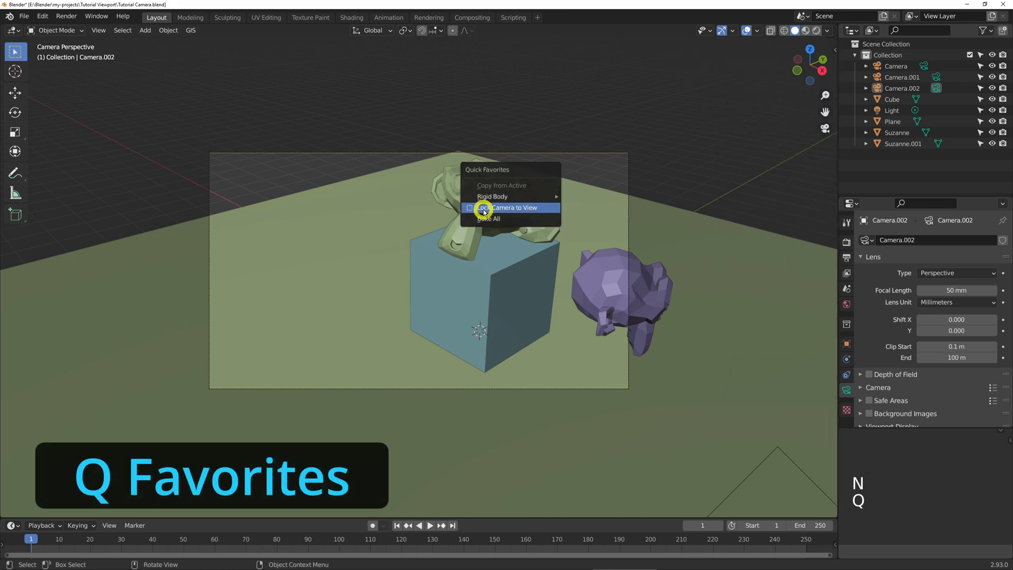
left_click(513, 208)
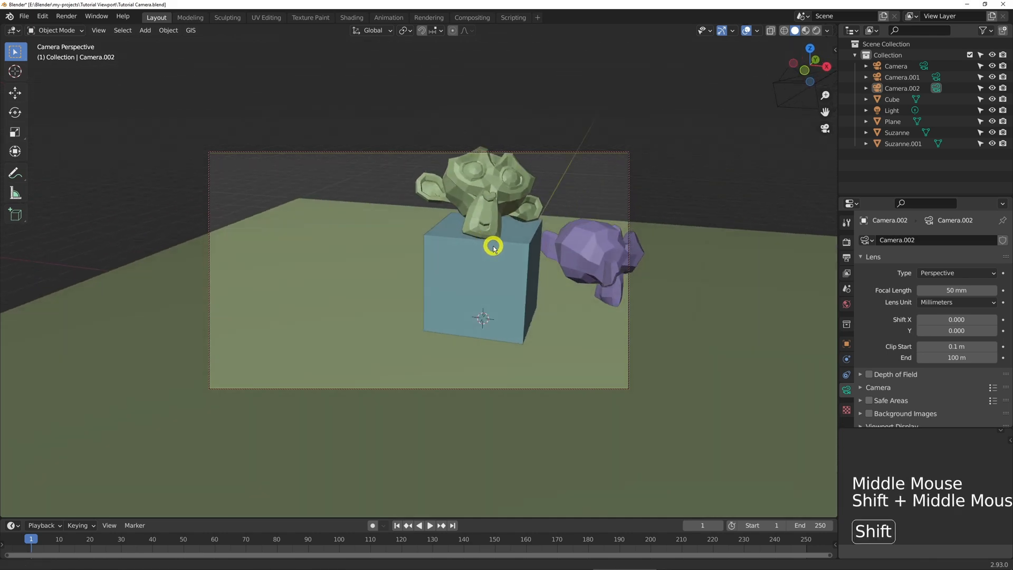
left_click_drag(493, 249, 429, 291)
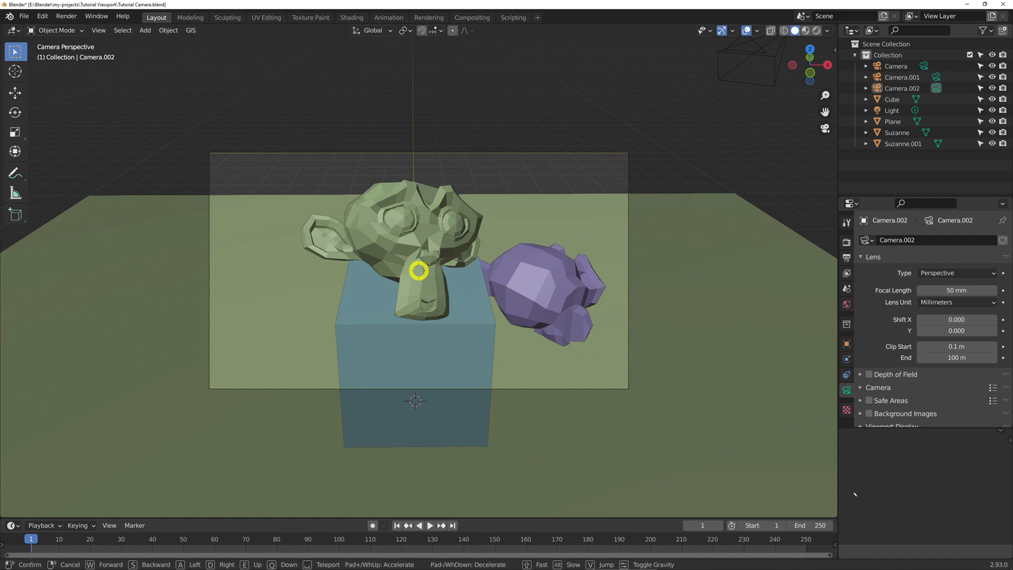
Step: Fly Camera.002 with walk navigation to a close shot of the green Suzanne on the cube
key("w")
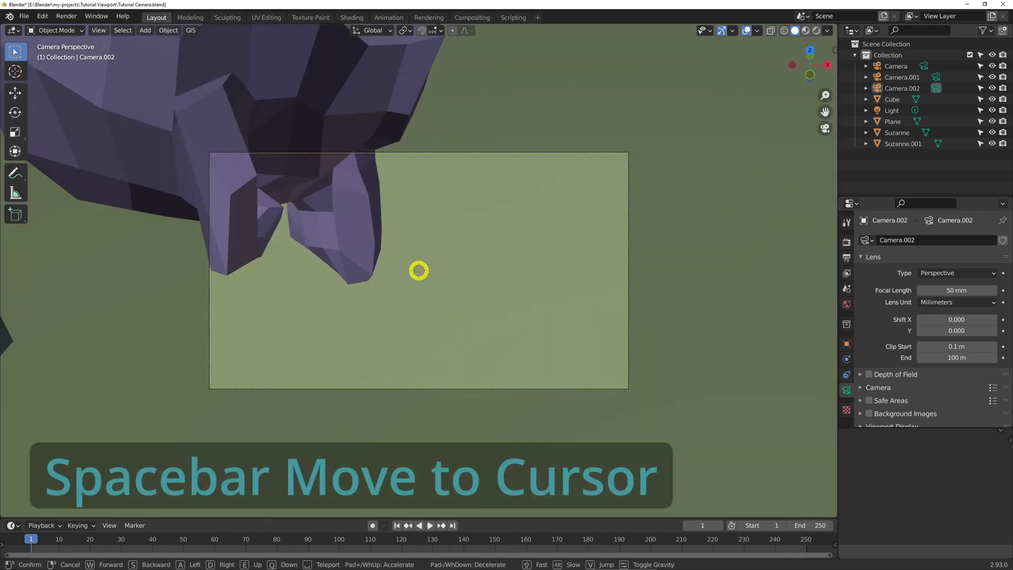
key("shift")
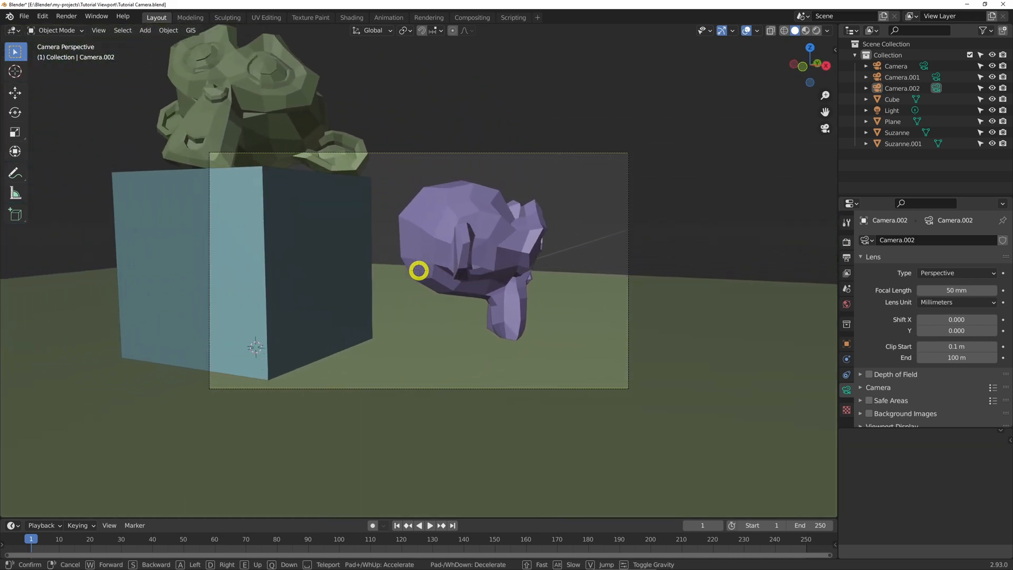
key("v")
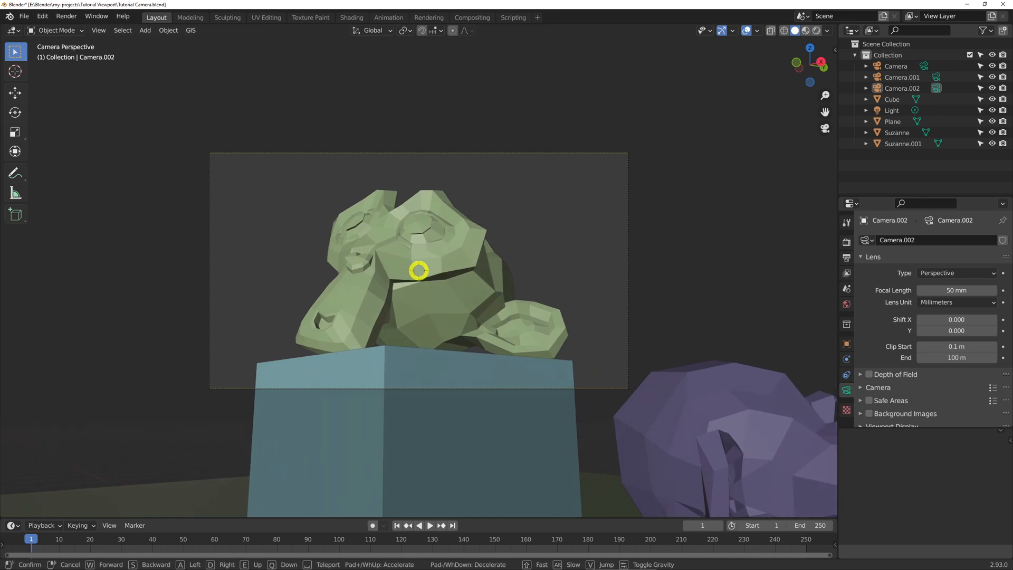
left_click(510, 295)
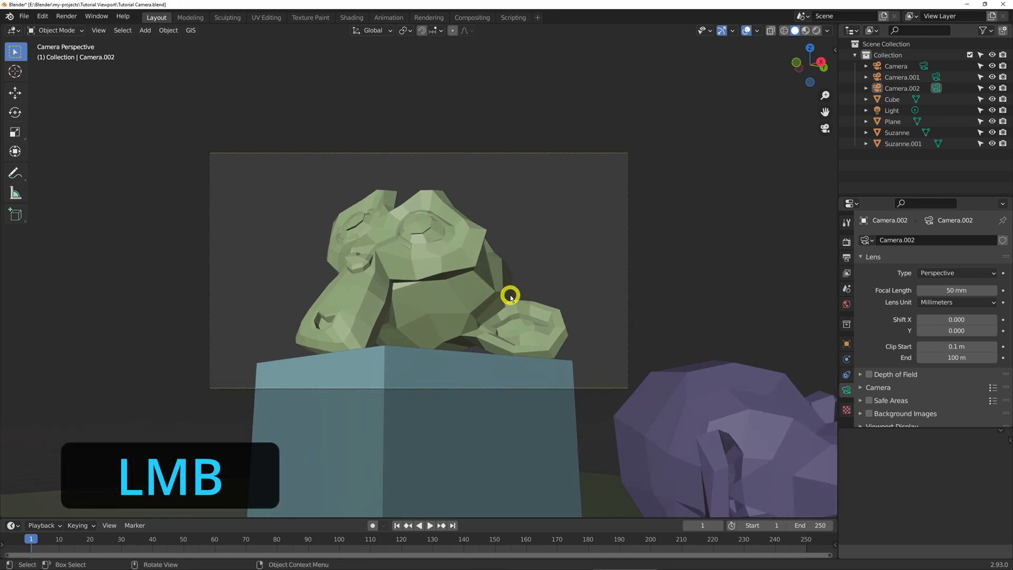
key("Home")
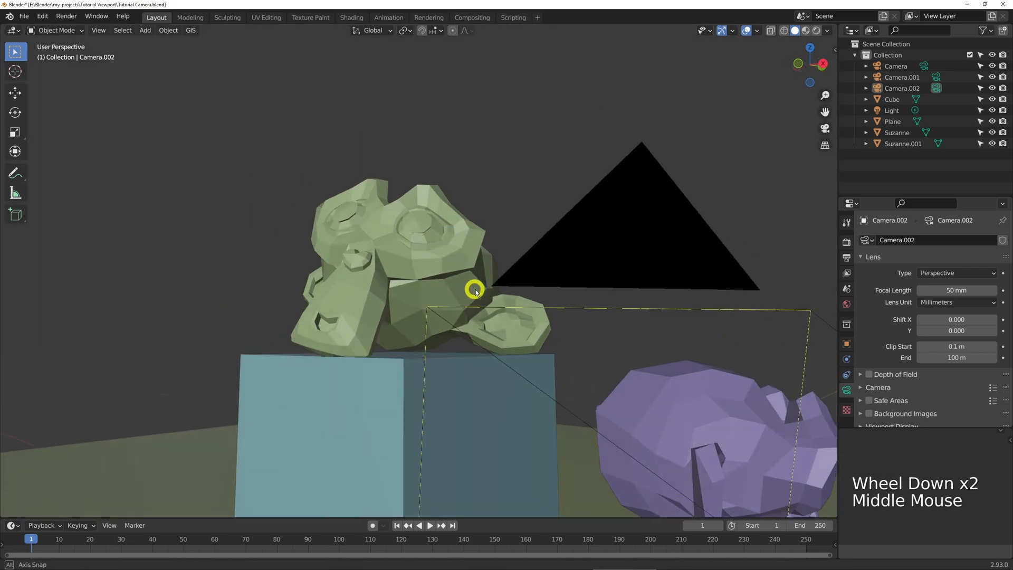
Step: Pull back to the whole scene, fit Camera.002's frame in the lower view and start moving the camera
left_click_drag(475, 289, 516, 271)
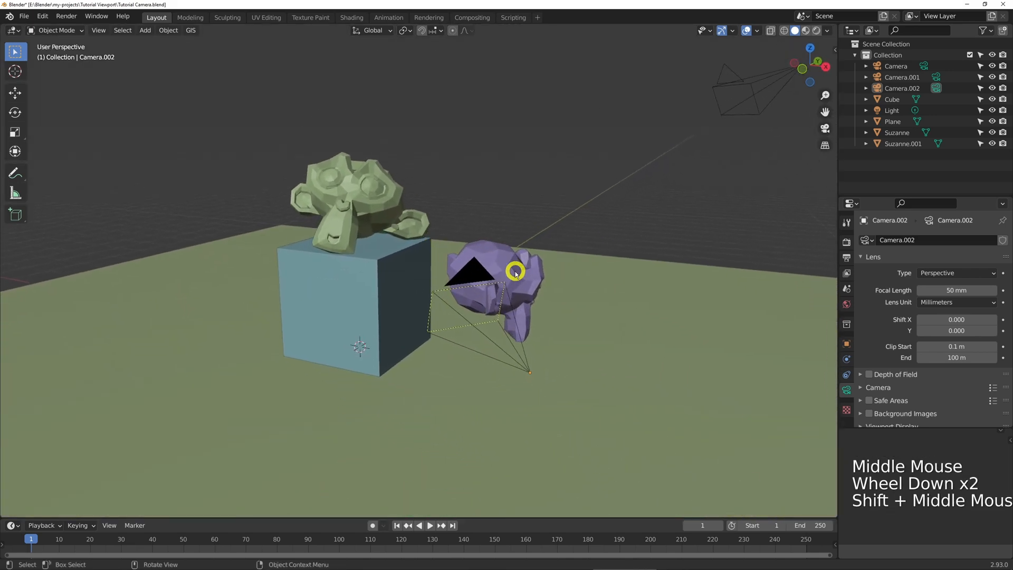
scroll("down", 3)
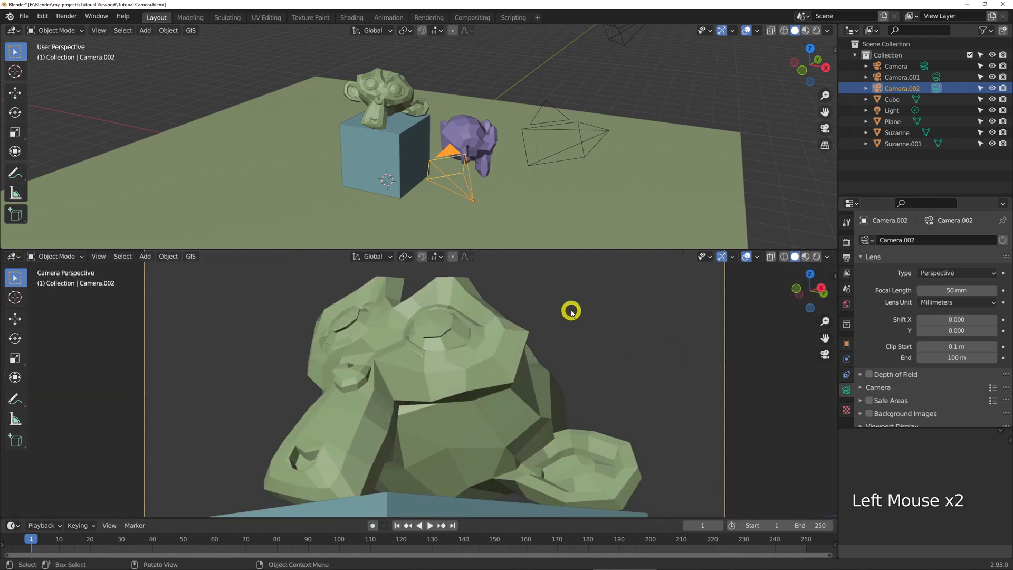
key("Home")
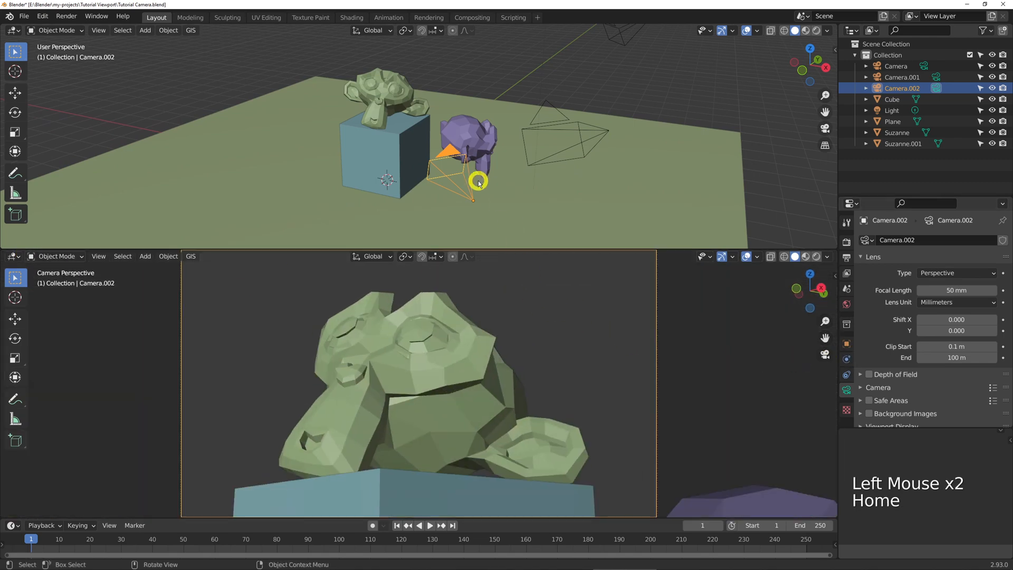
key("g")
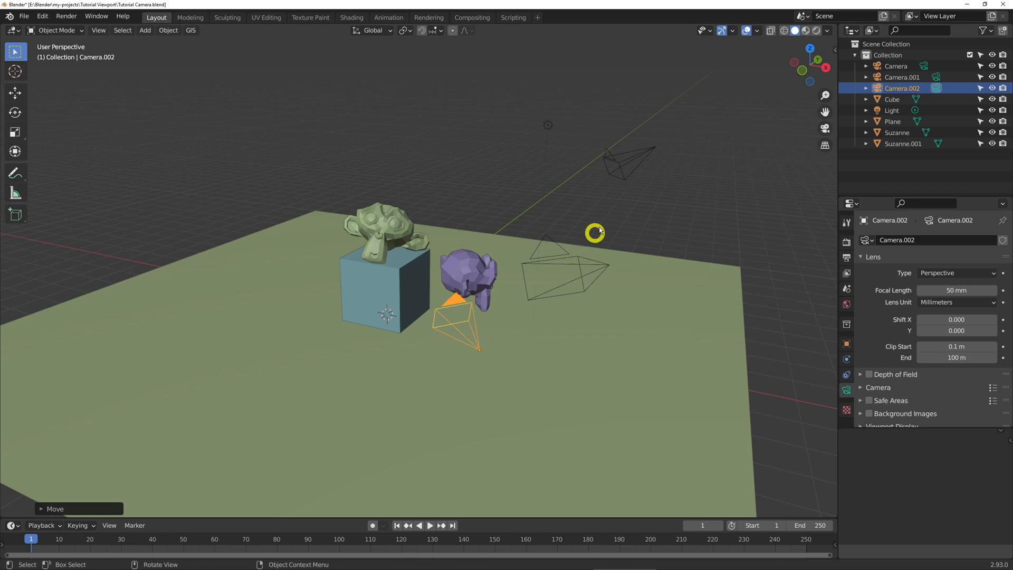
Step: Select Camera.001 and orbit out of the camera view to a free perspective
left_click(623, 160)
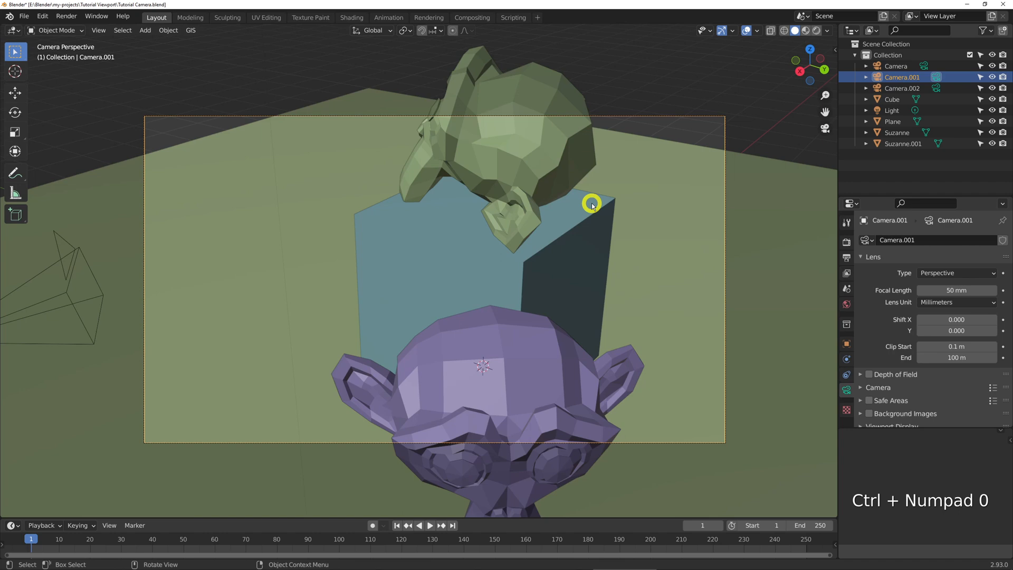
left_click_drag(591, 203, 545, 188)
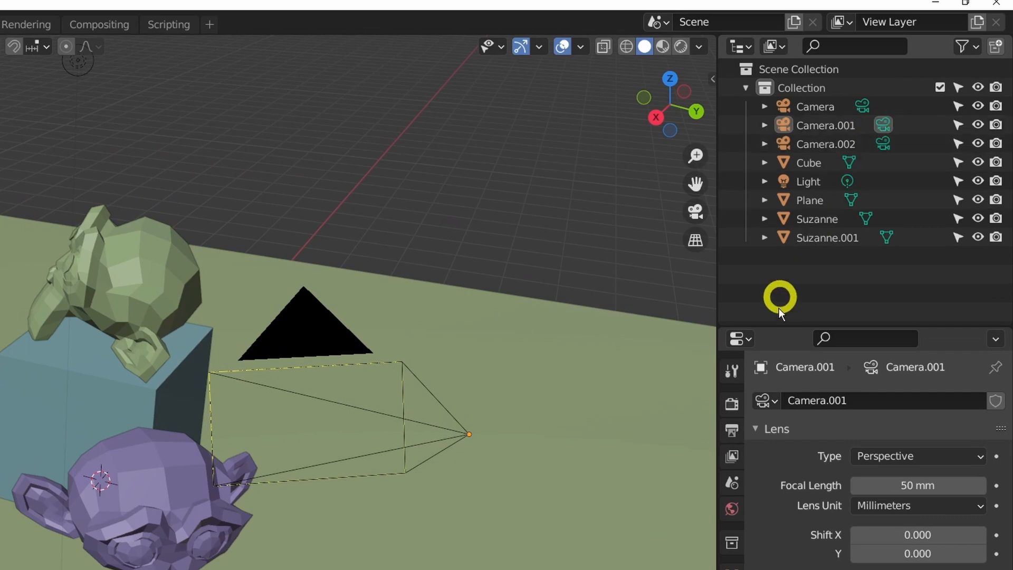
Step: Confirm Camera.001 as the active camera in the Scene properties Camera field
left_click(731, 481)
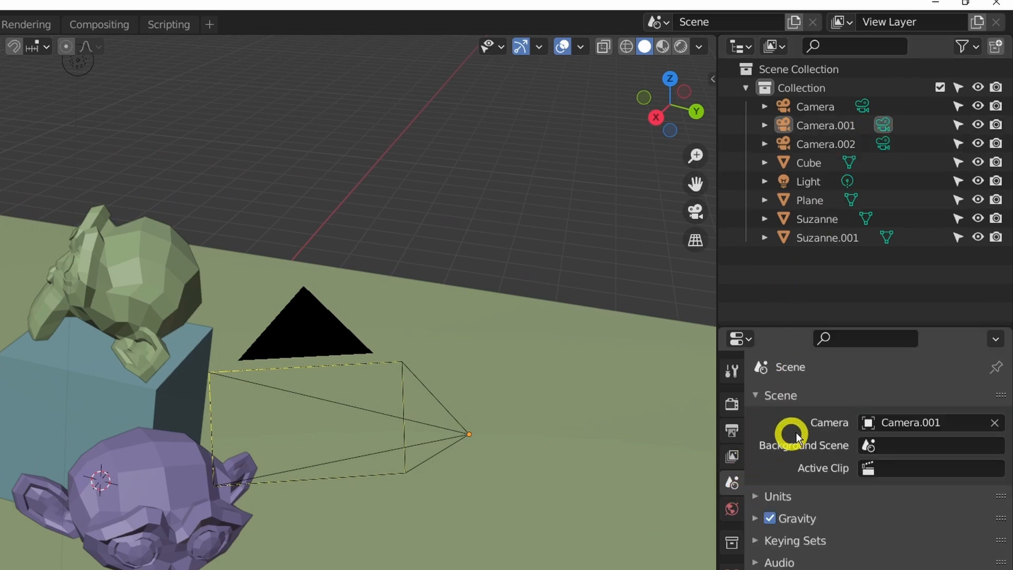
left_click(917, 422)
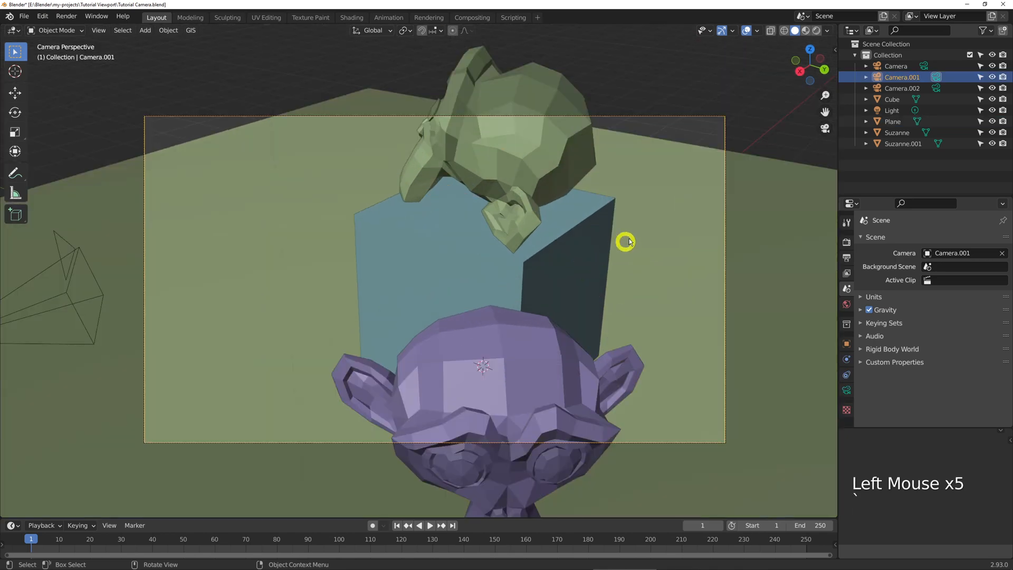
left_click(895, 65)
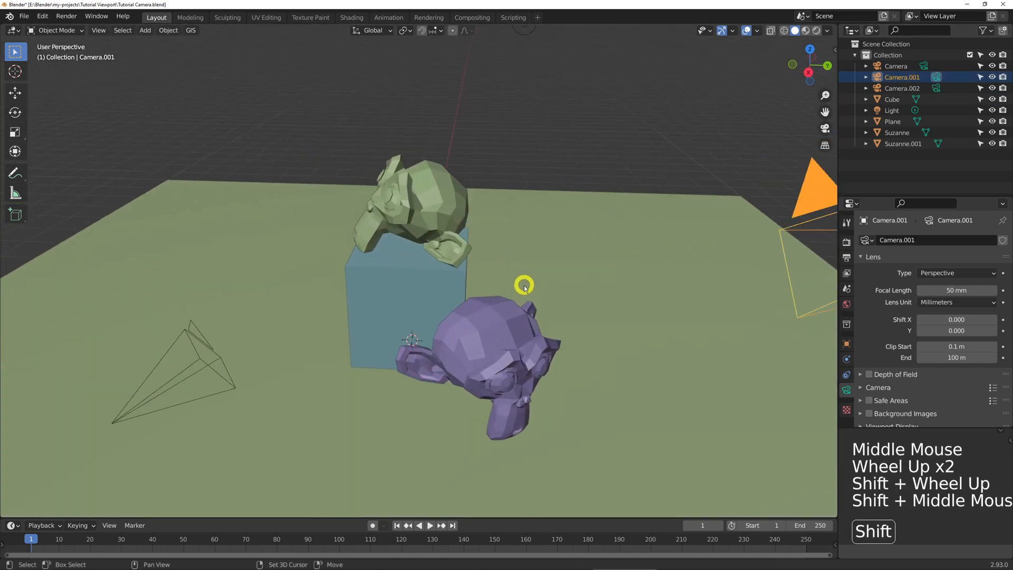
Step: Navigate to a new angle and align Camera.001 to the view of the cube and heads
scroll("up", 3)
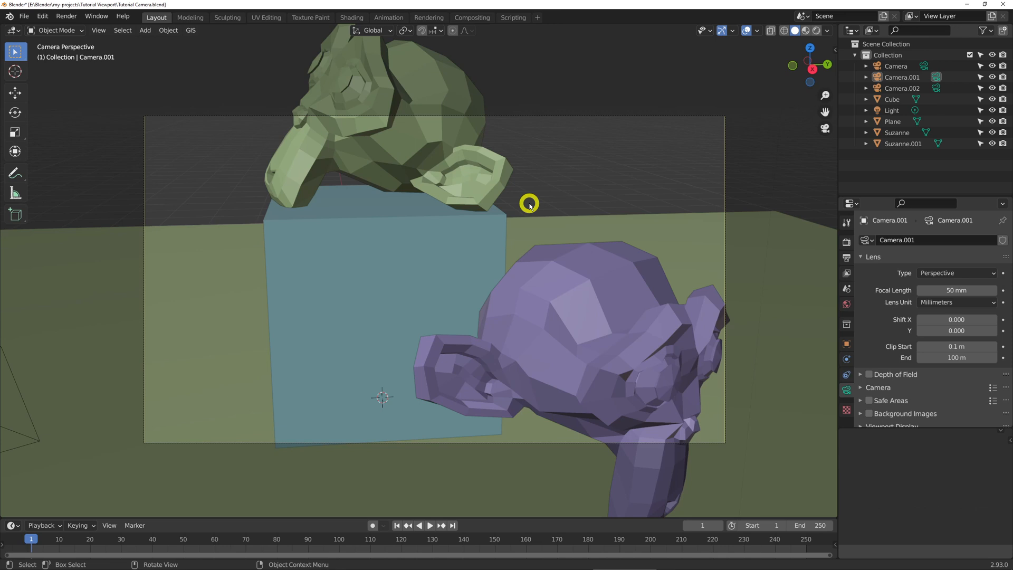
mouse_move(516, 179)
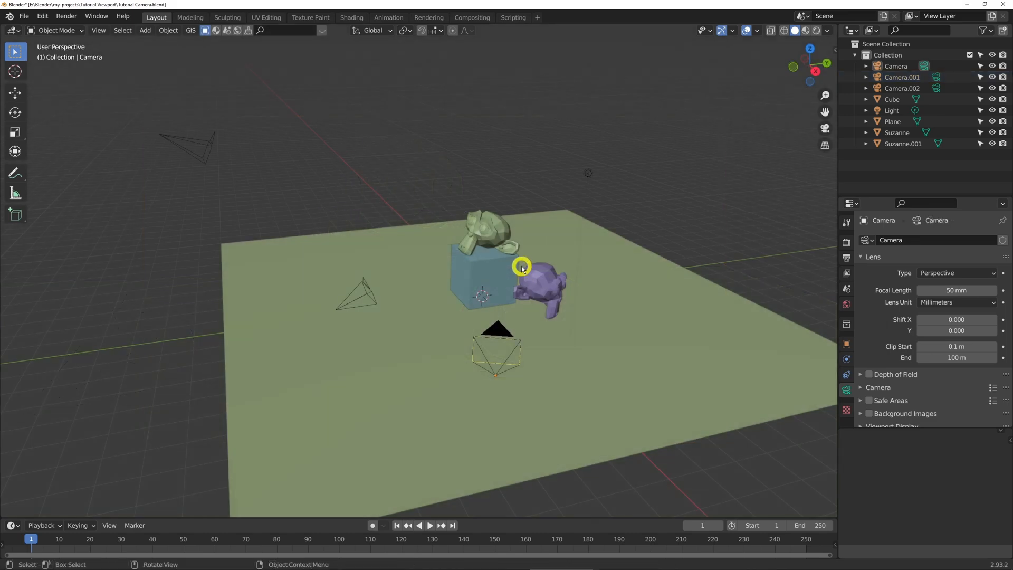
mouse_move(4, 514)
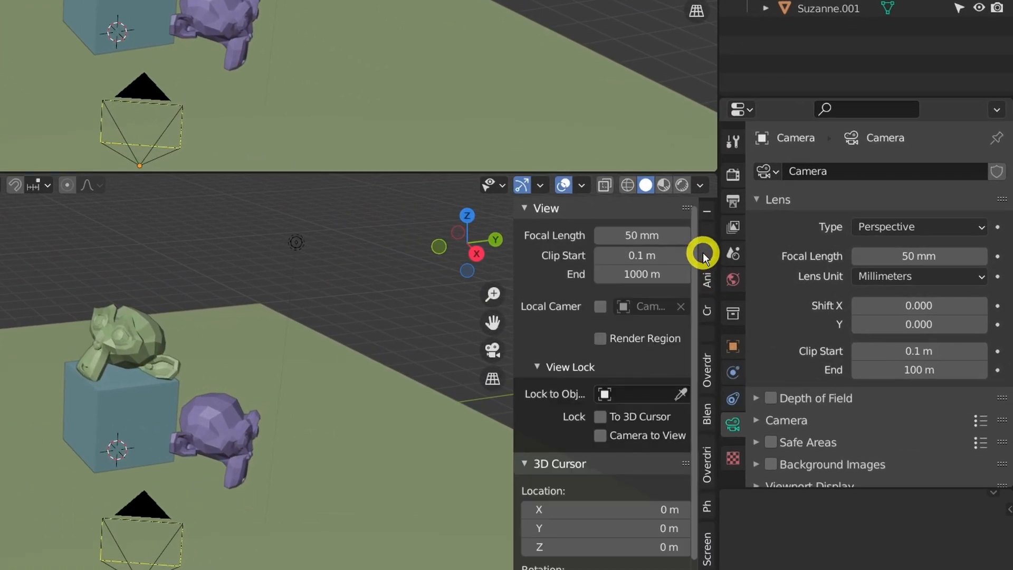
Step: Enable Local Camera for the lower viewport and choose Camera.001 as its own camera
scroll("down", 3)
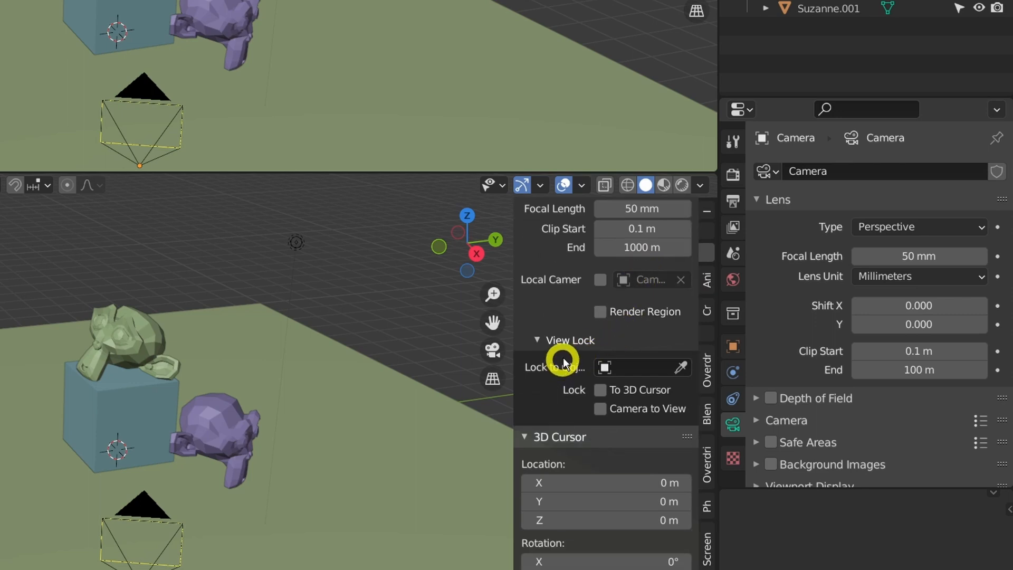
left_click(599, 279)
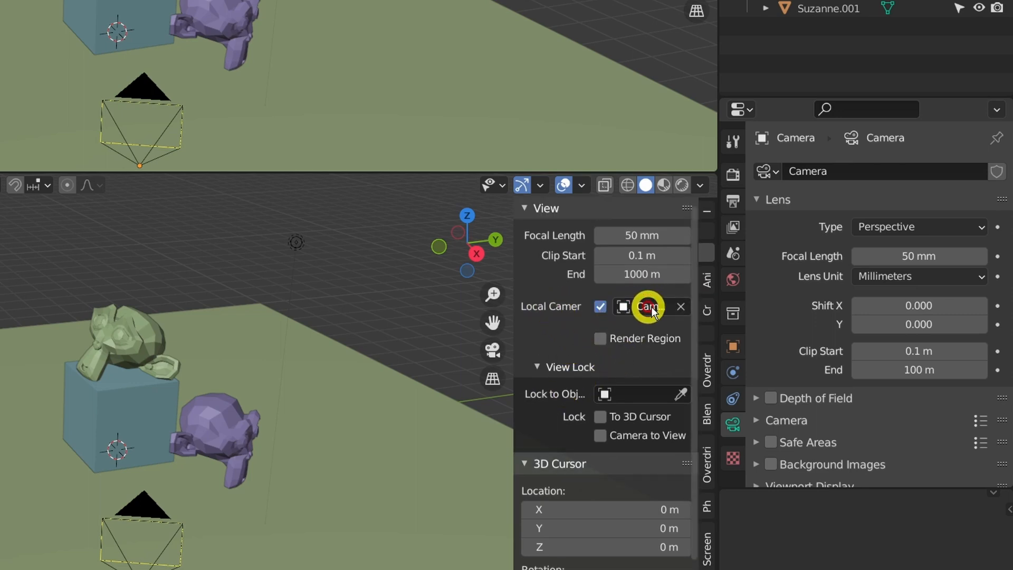
left_click(645, 305)
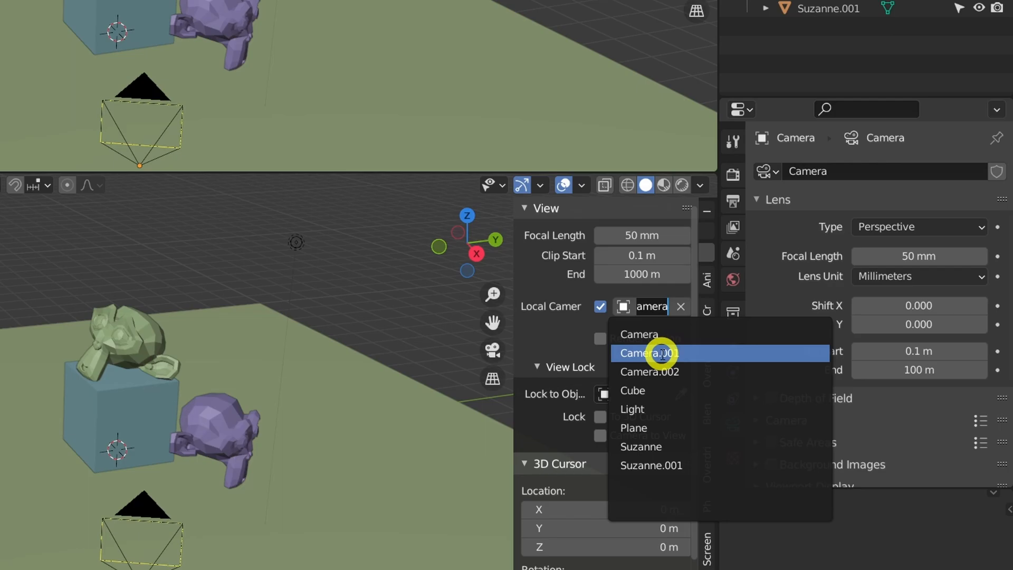
left_click(646, 353)
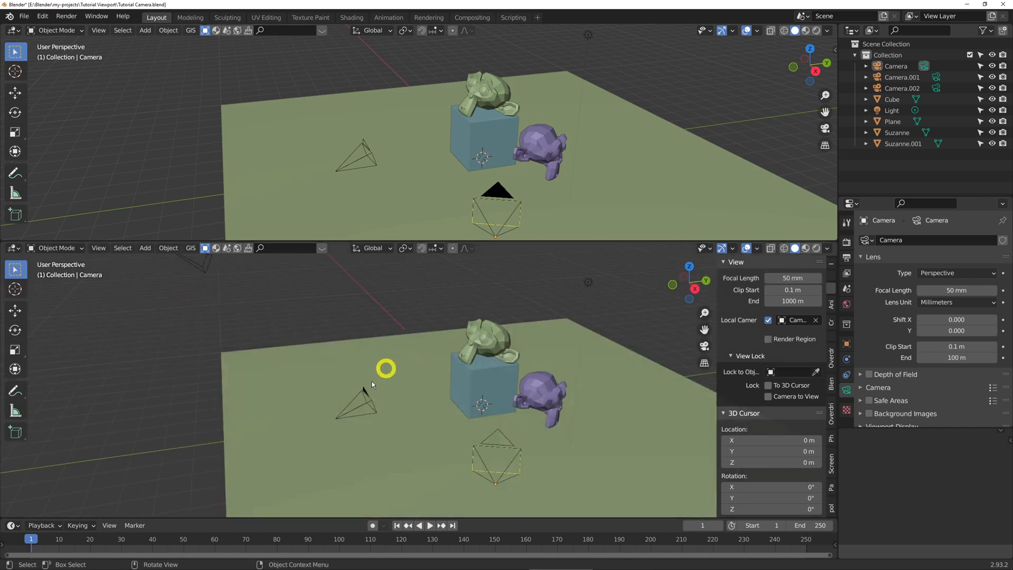
Step: Render a still of the cube and Suzanne heads, enlarge the result to inspect it, then close it
left_click(497, 207)
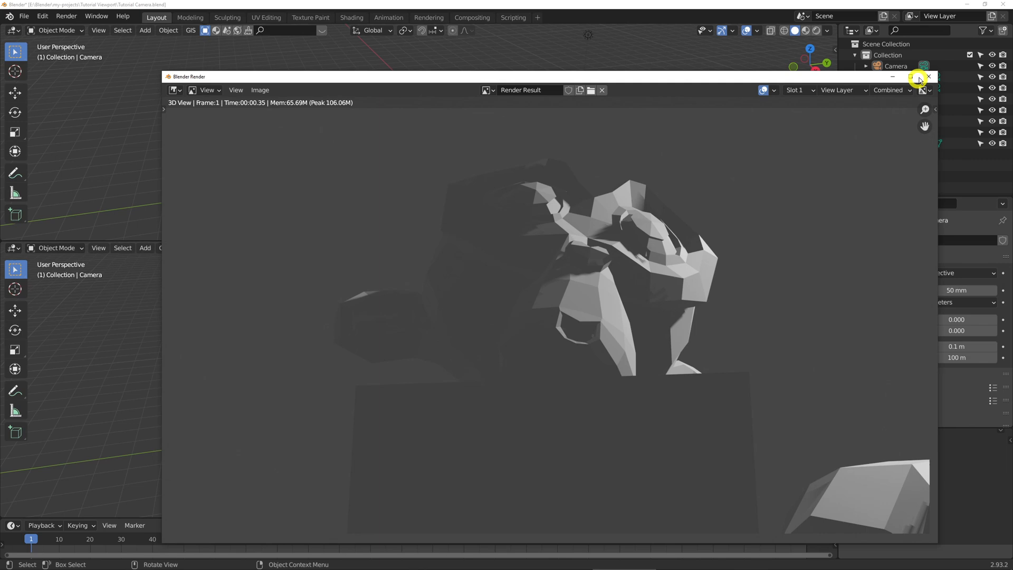
left_click(919, 77)
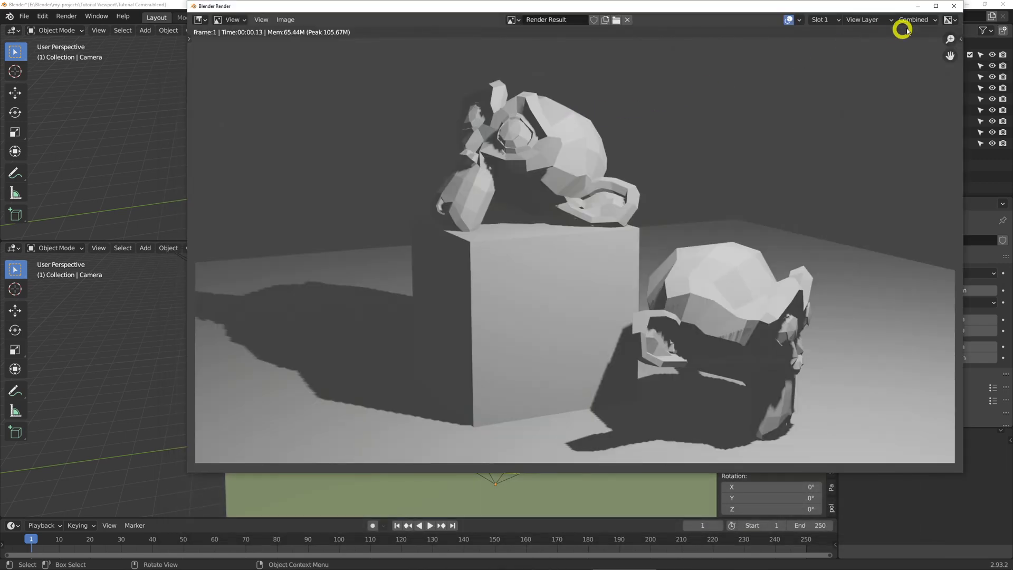
left_click(625, 19)
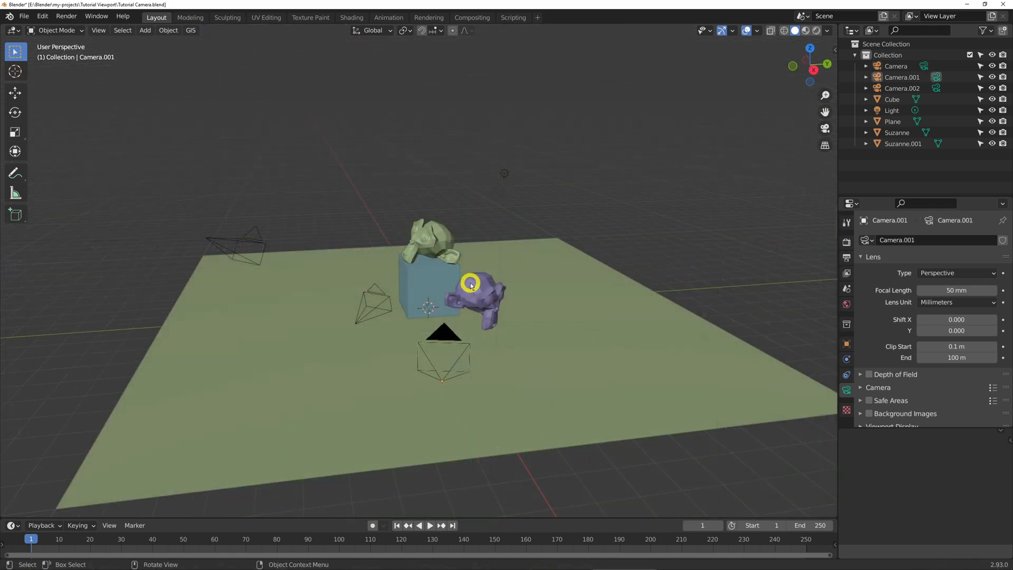
Step: Add a Track To constraint on Camera.001 and pick its target with the eyedropper
left_click(478, 298)
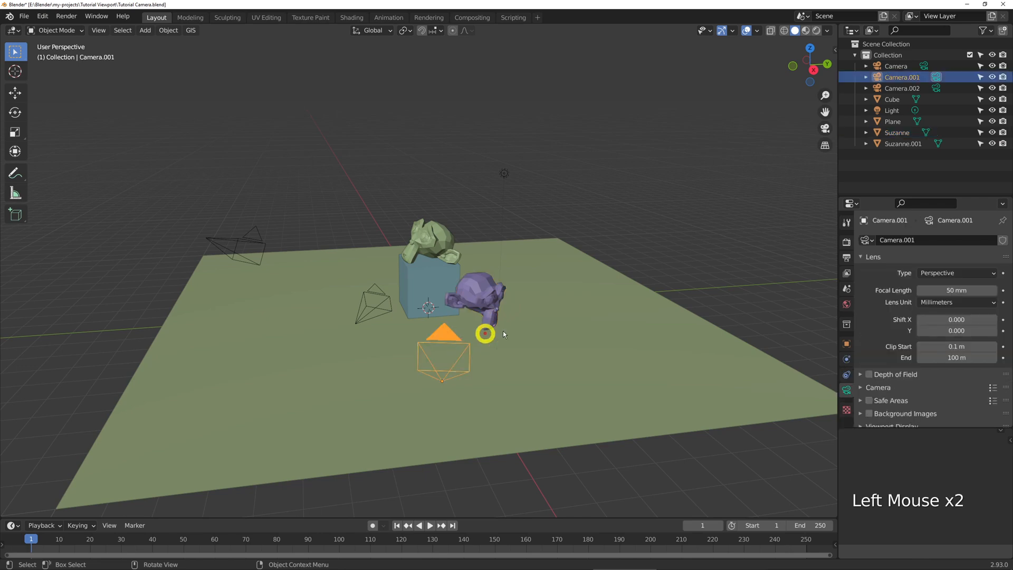
left_click(890, 239)
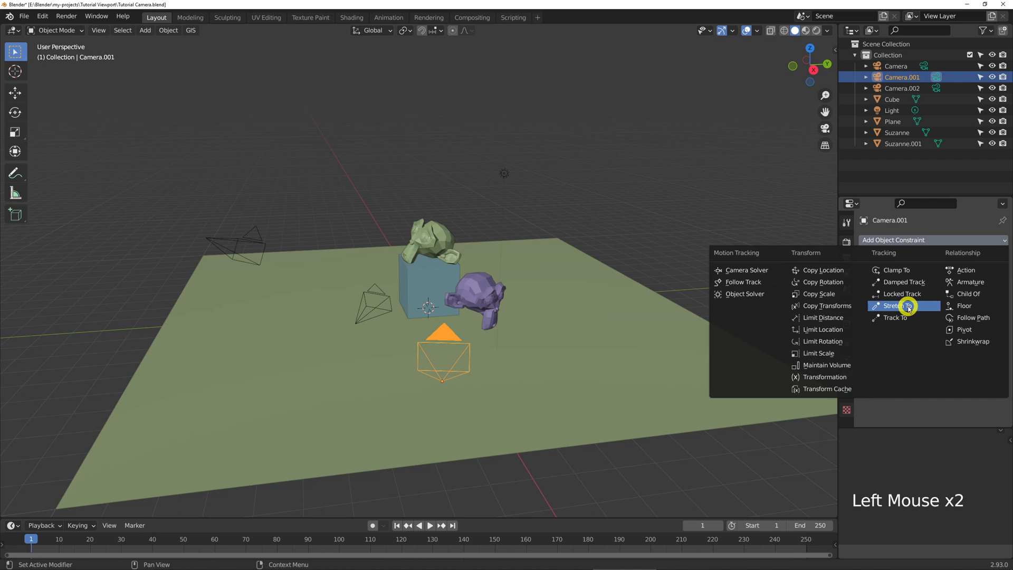
left_click(894, 318)
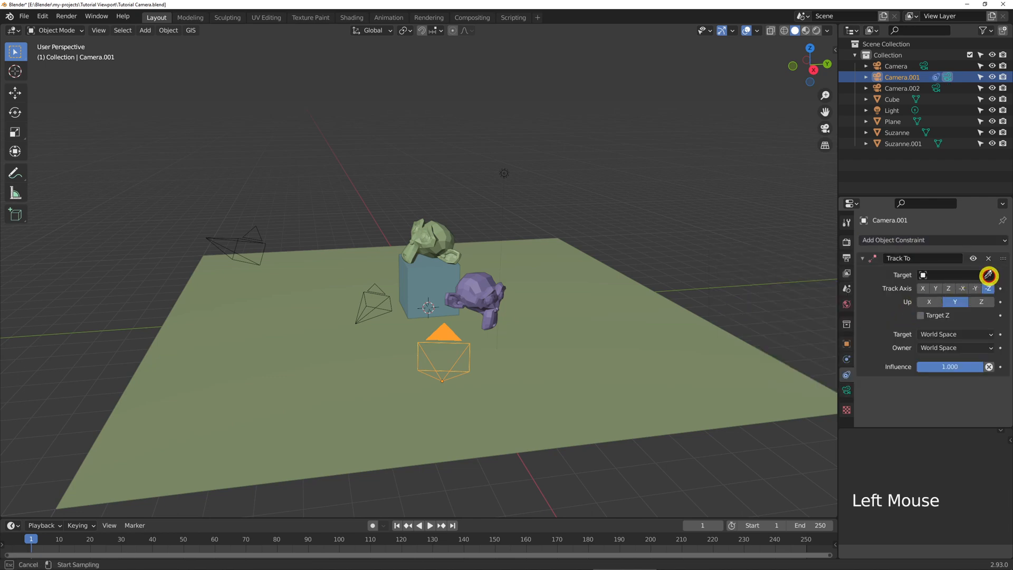
left_click(488, 298)
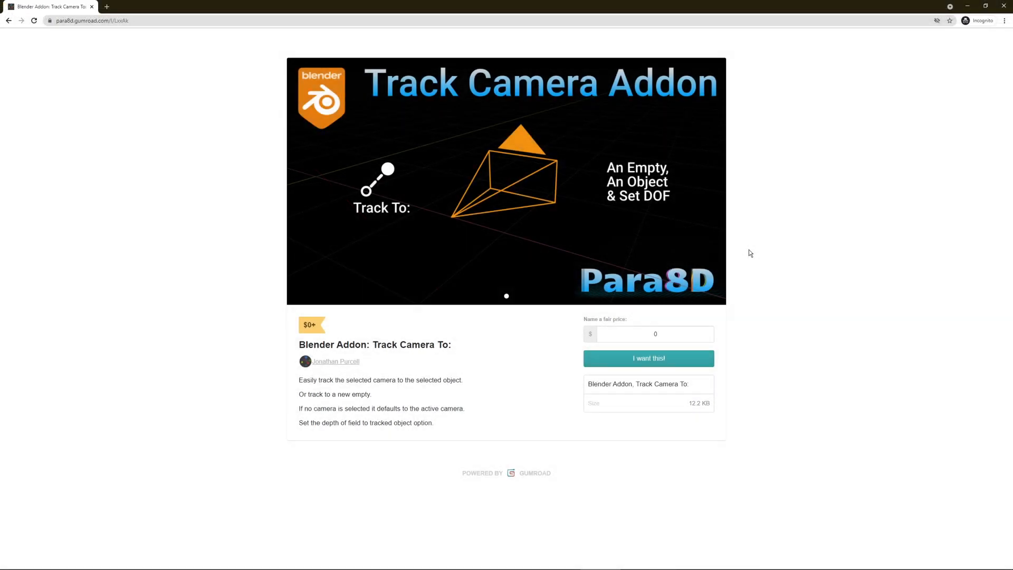
Step: Enter 0 as the fair price for the Track Camera To add-on on Gumroad
left_click(654, 334)
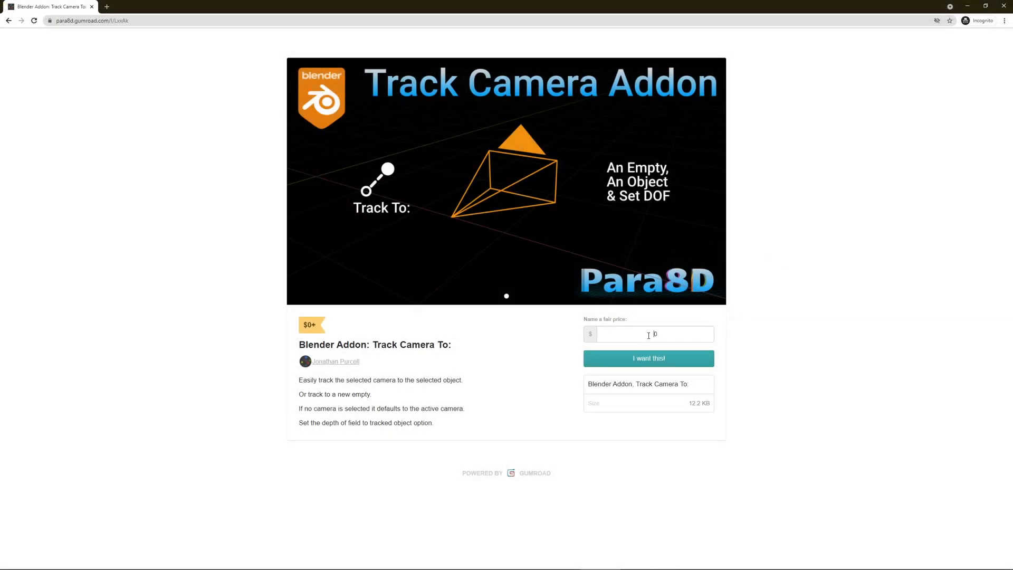
type("0")
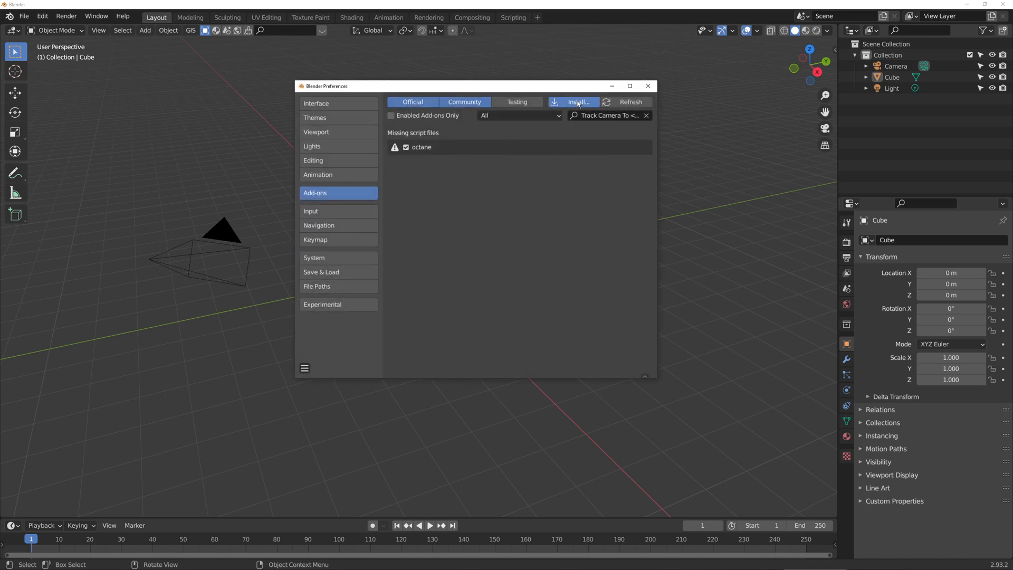
Step: Install the track_to_addon.py file as a Blender add-on from Preferences
left_click(577, 101)
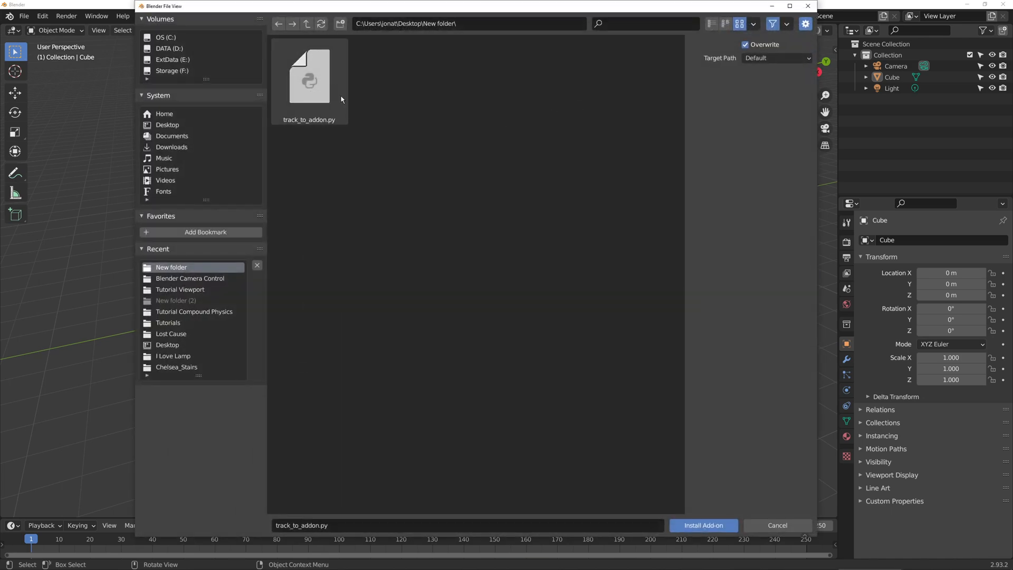
left_click(702, 524)
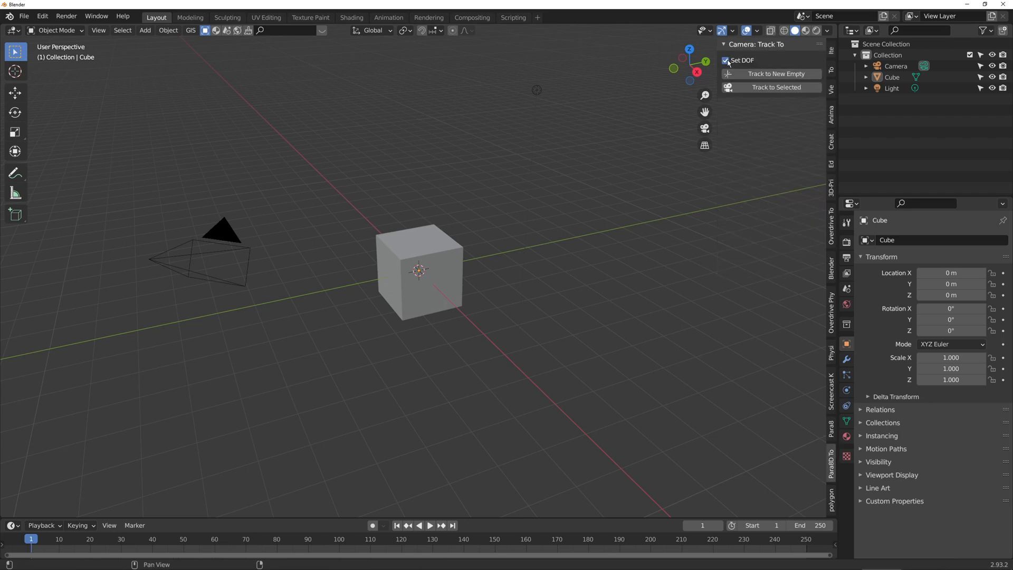
mouse_move(726, 60)
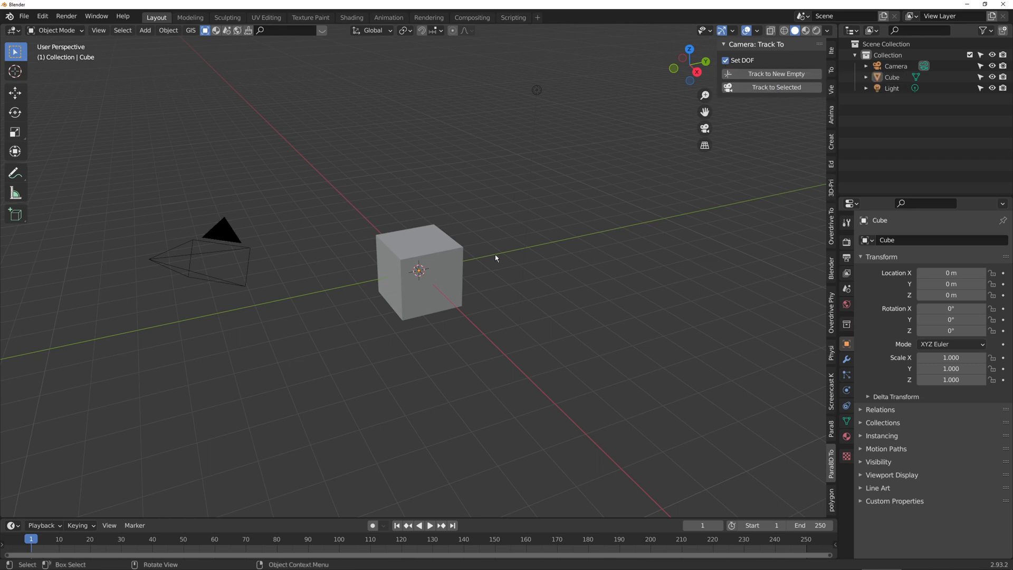
Step: Aim the new cameras at the cube using the add-on's Track to Selected
left_click(419, 269)
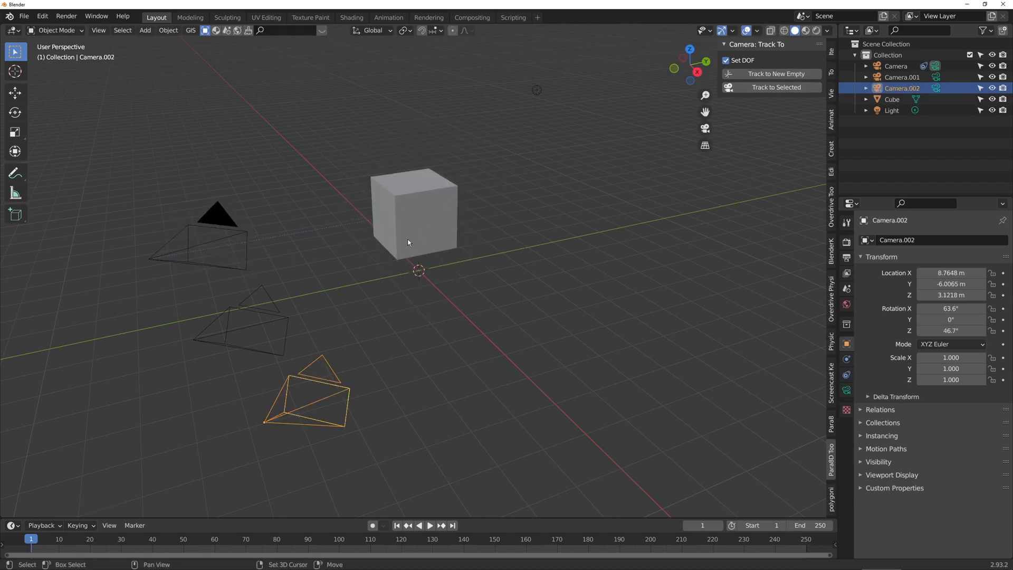
left_click(413, 213)
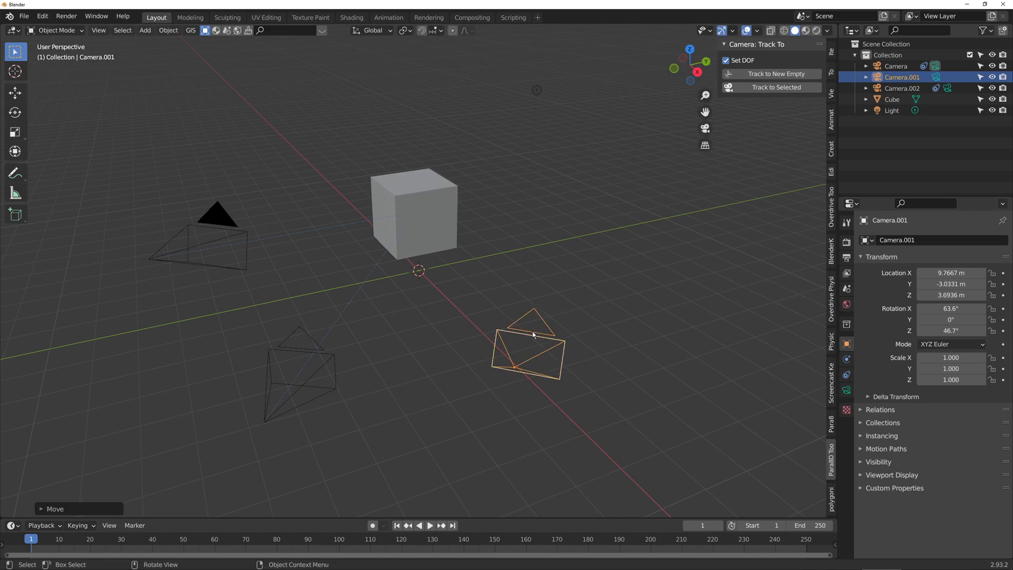
left_click(777, 74)
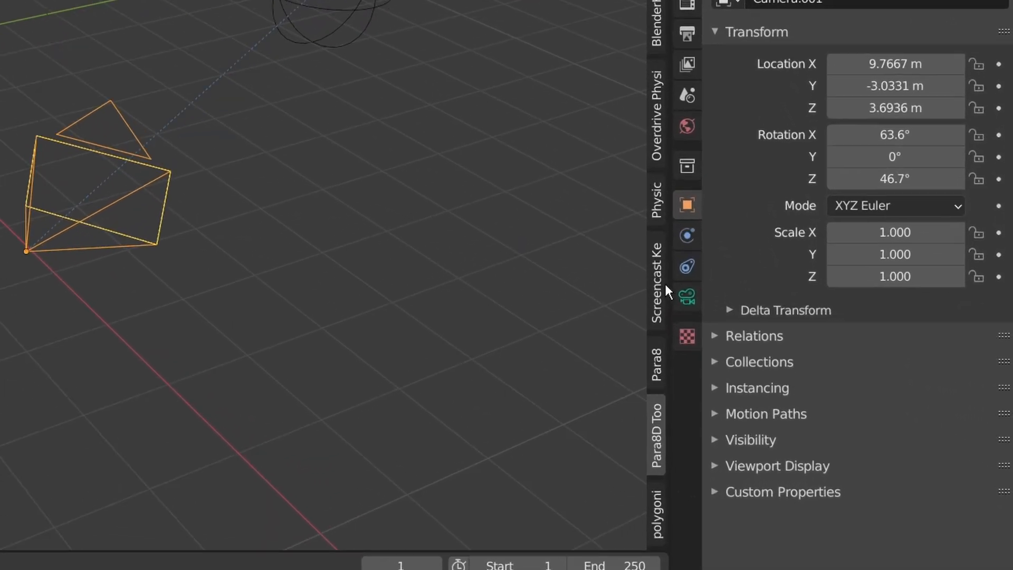
left_click(686, 296)
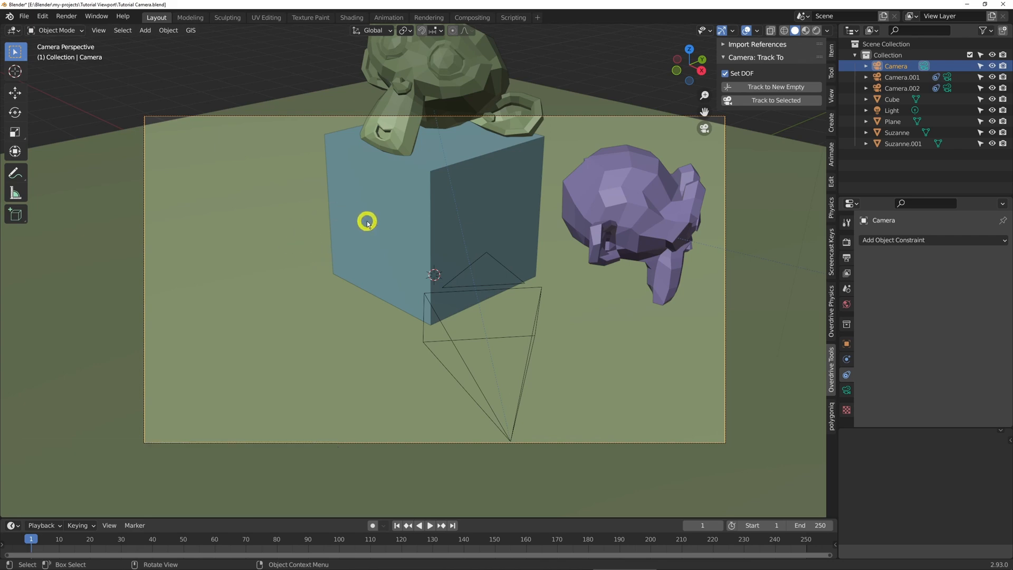
Step: Mirror the selected camera along the X axis with Ctrl+M
key("ctrl+m")
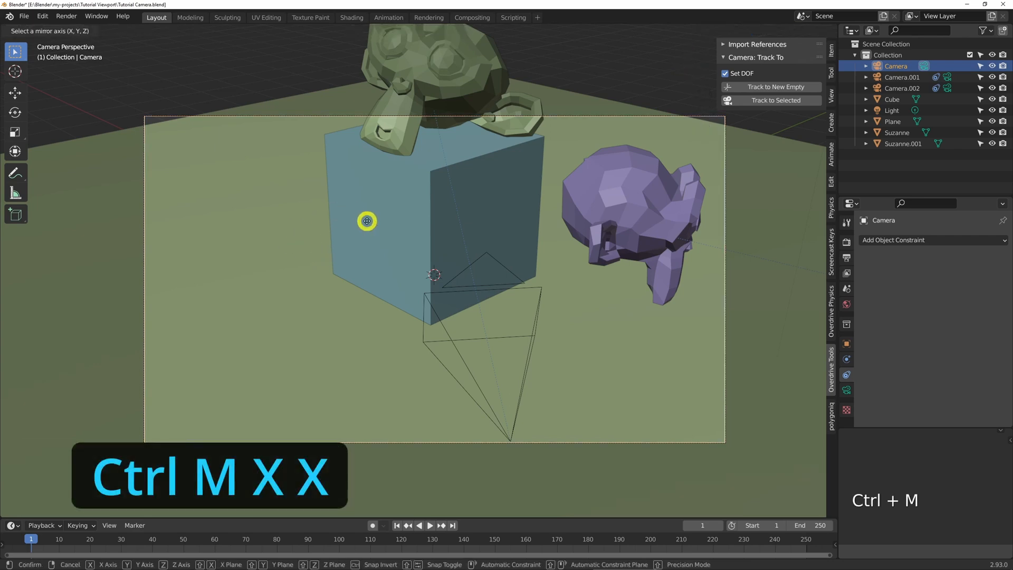
key("x")
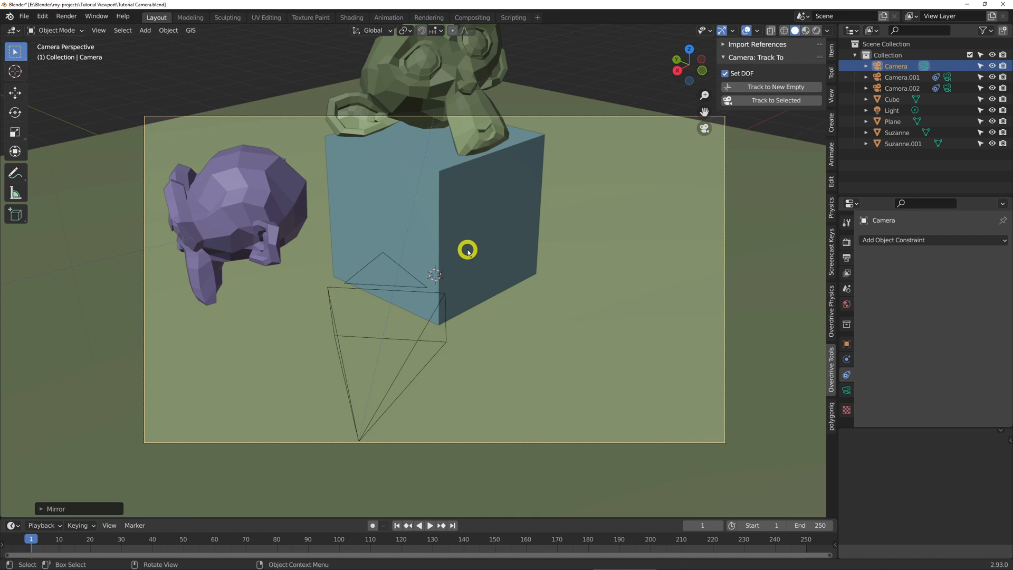
mouse_move(472, 278)
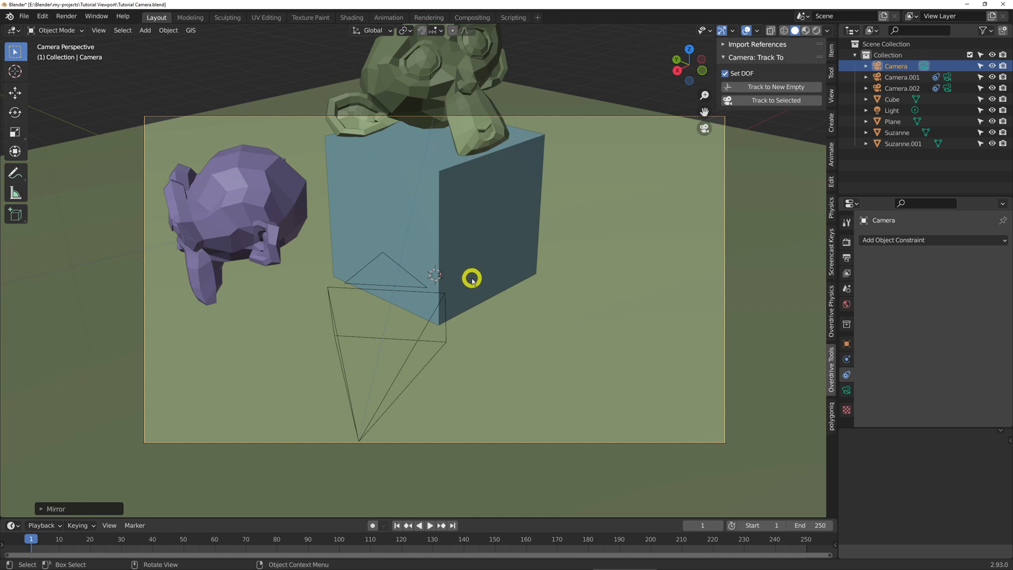
scroll("down", 3)
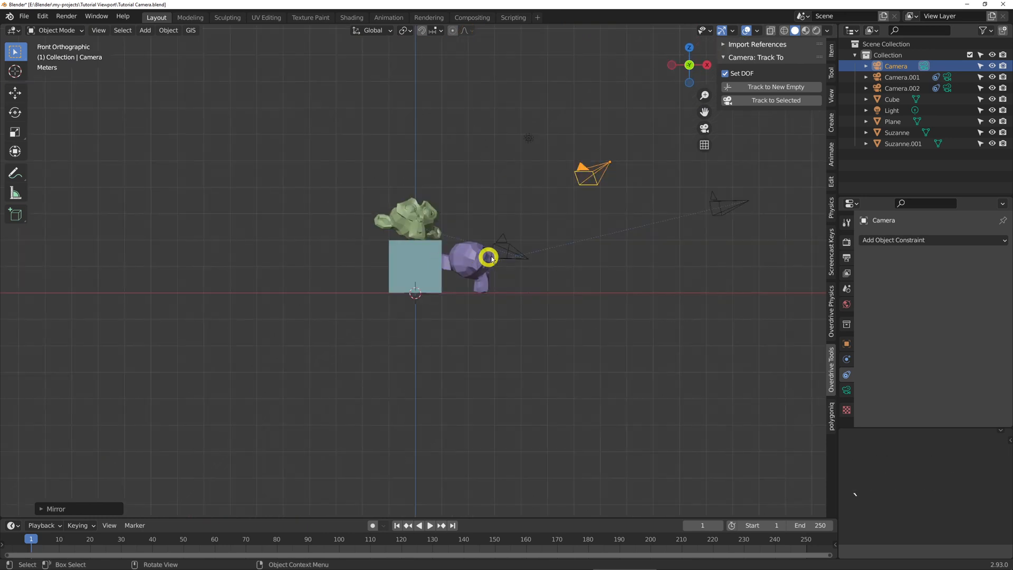
left_click_drag(490, 258, 439, 271)
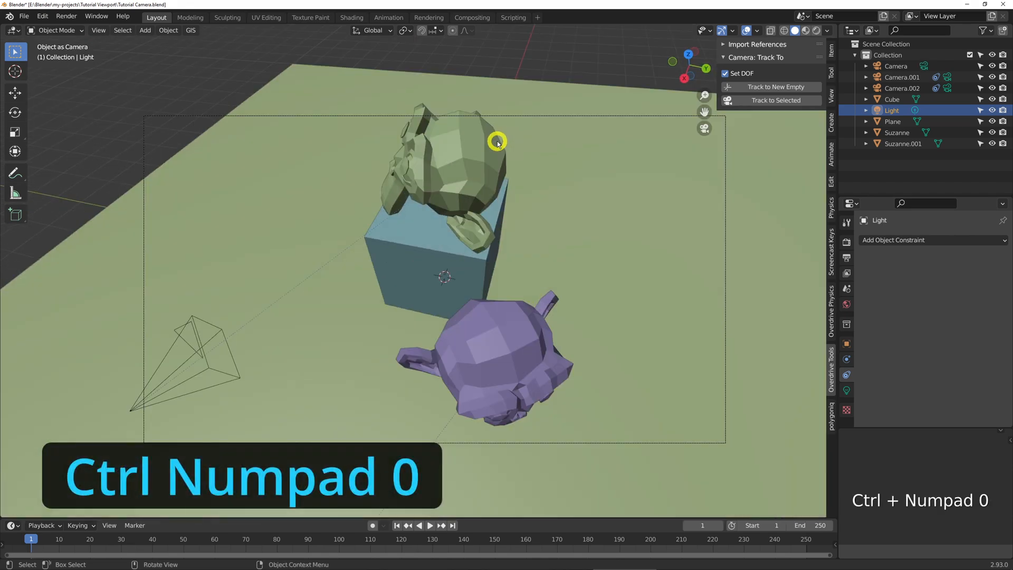
Step: Look through the Light to place it for cast shadows, then select Camera.002
key("Ctrl+KP_0")
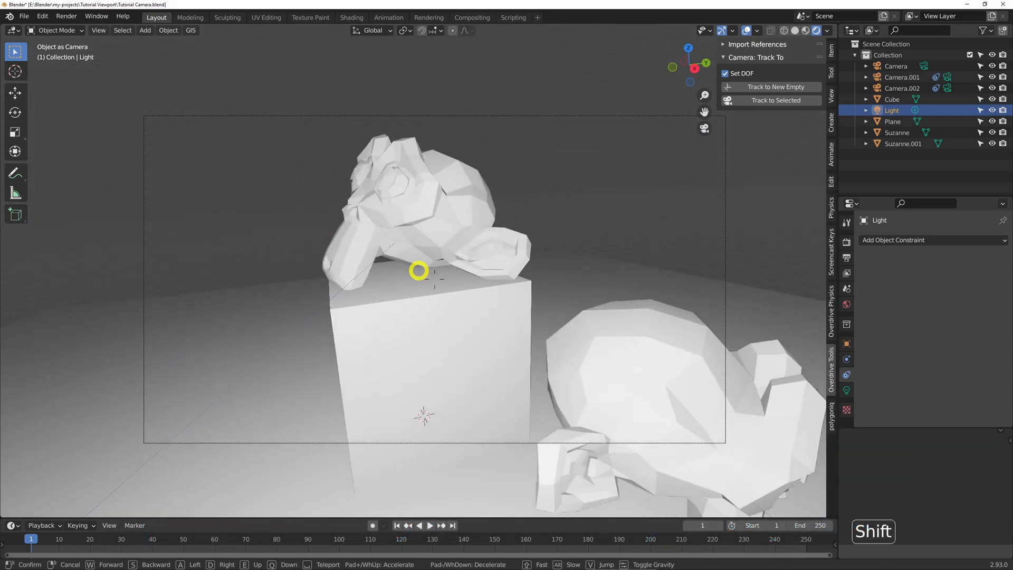
scroll("down", 3)
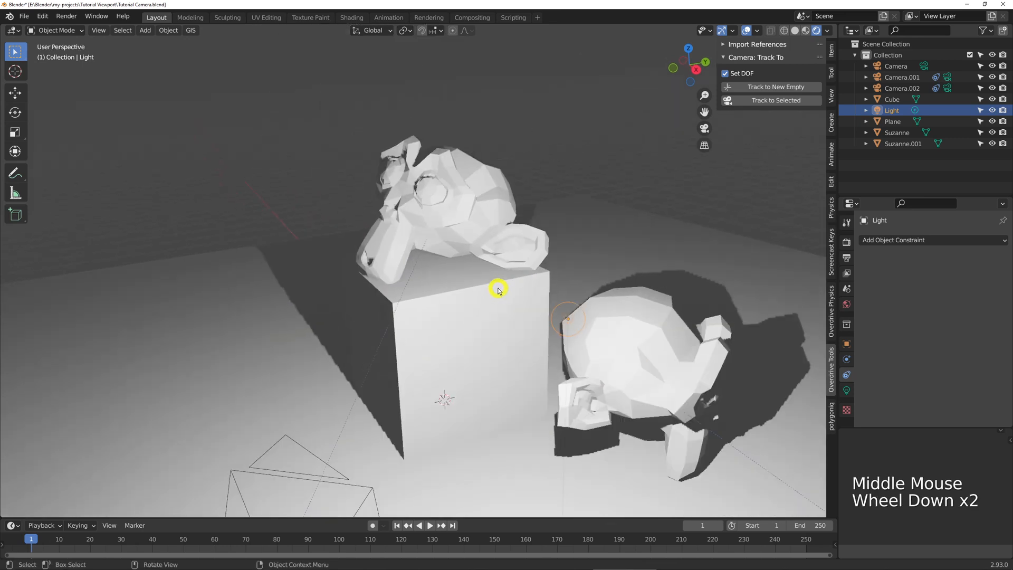
left_click_drag(497, 289, 516, 295)
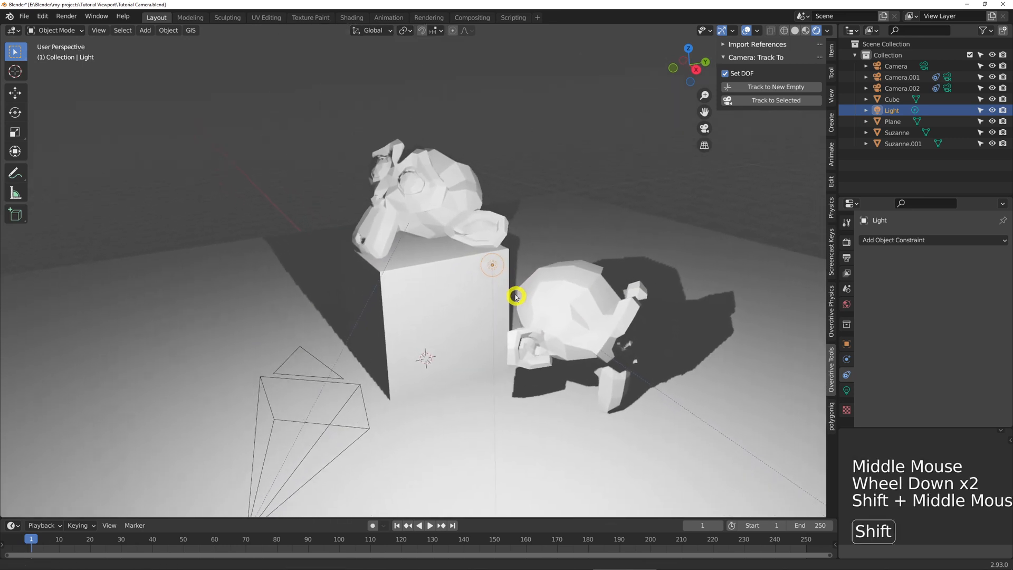
left_click(366, 349)
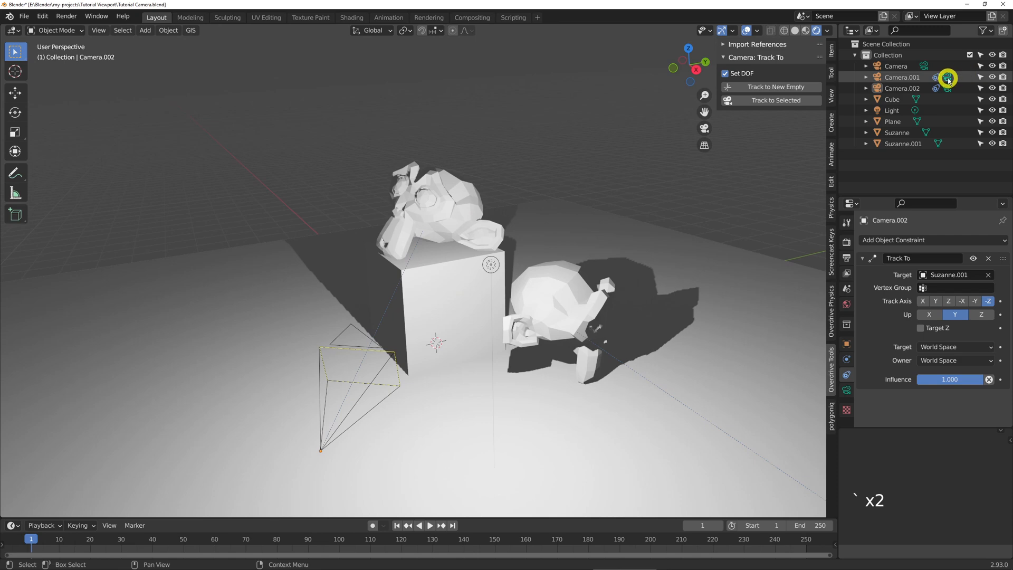
Step: Make the camera active, look through it and scrub the timeline to an earlier frame
left_click(896, 66)
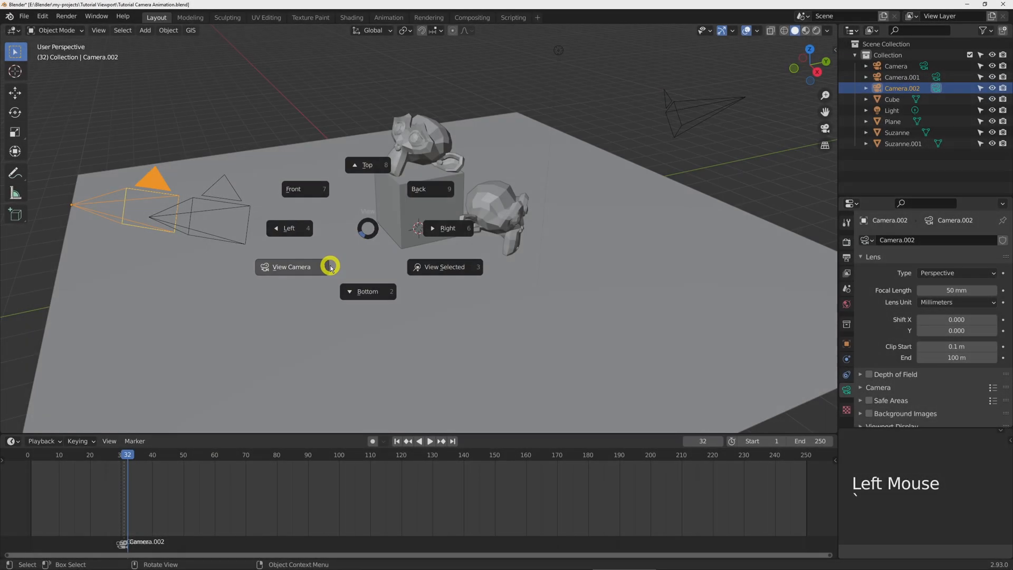
left_click(292, 267)
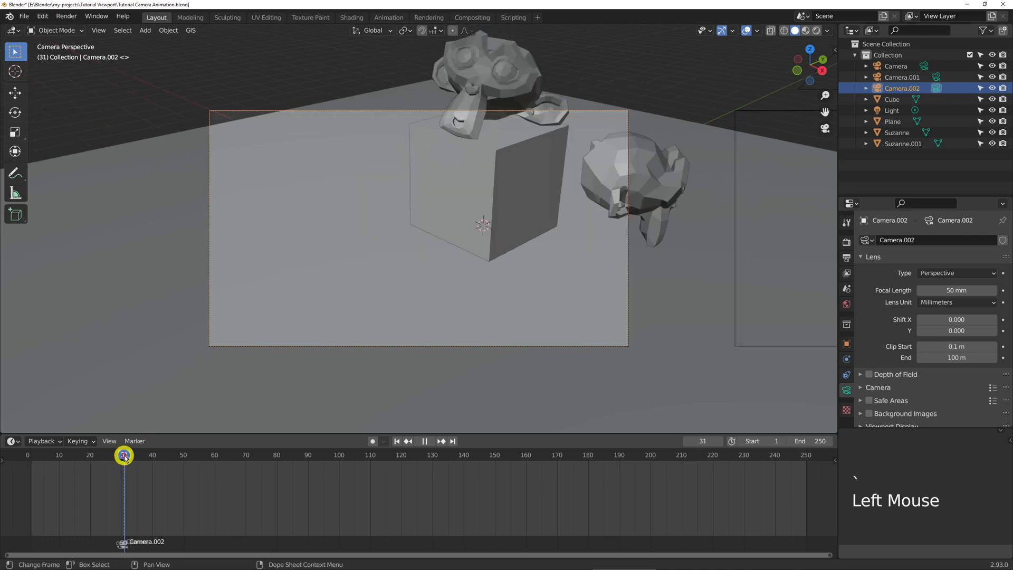
left_click(389, 18)
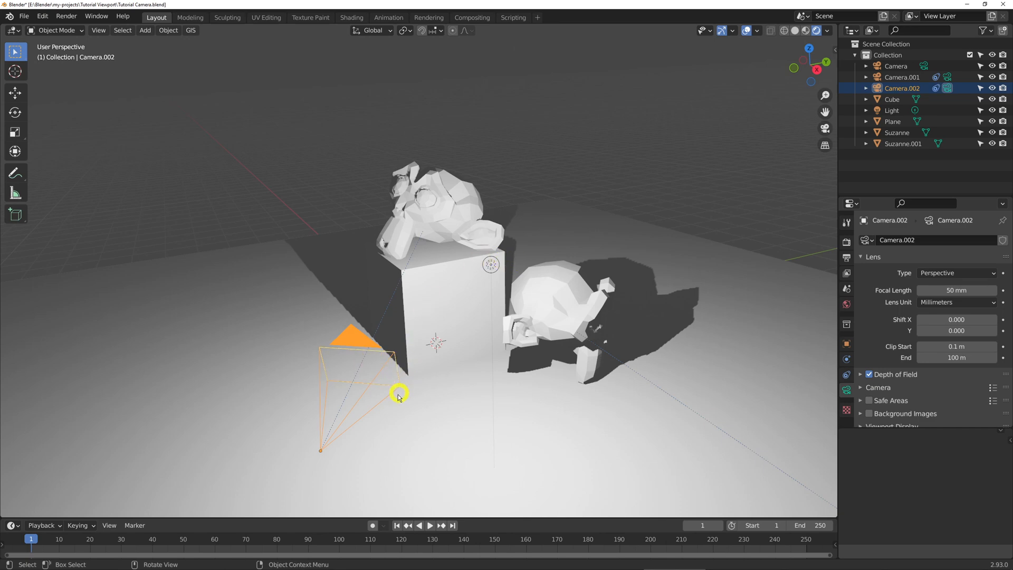
Step: Scale Camera.002 up to roughly 3.3 times its size
key("s")
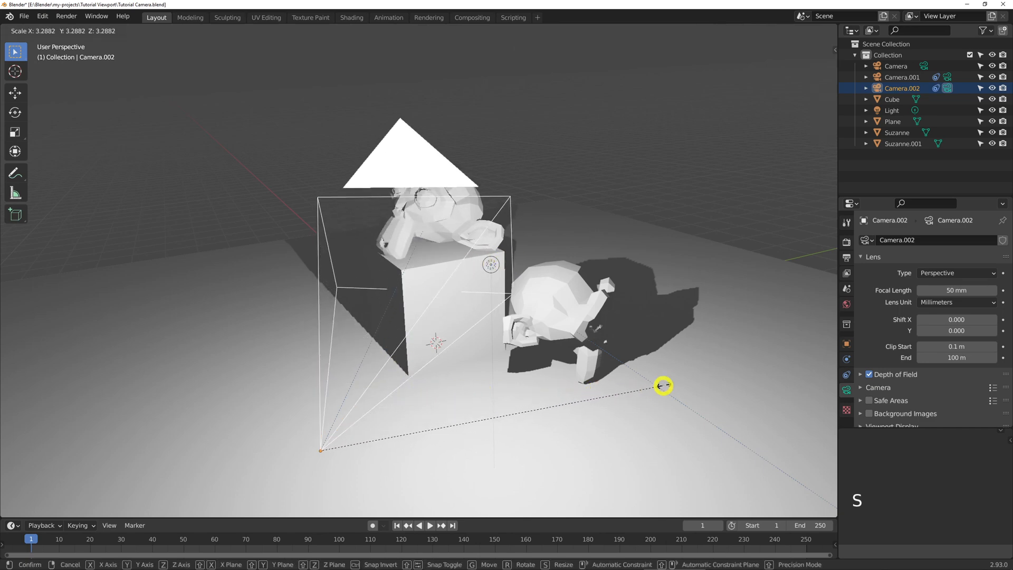